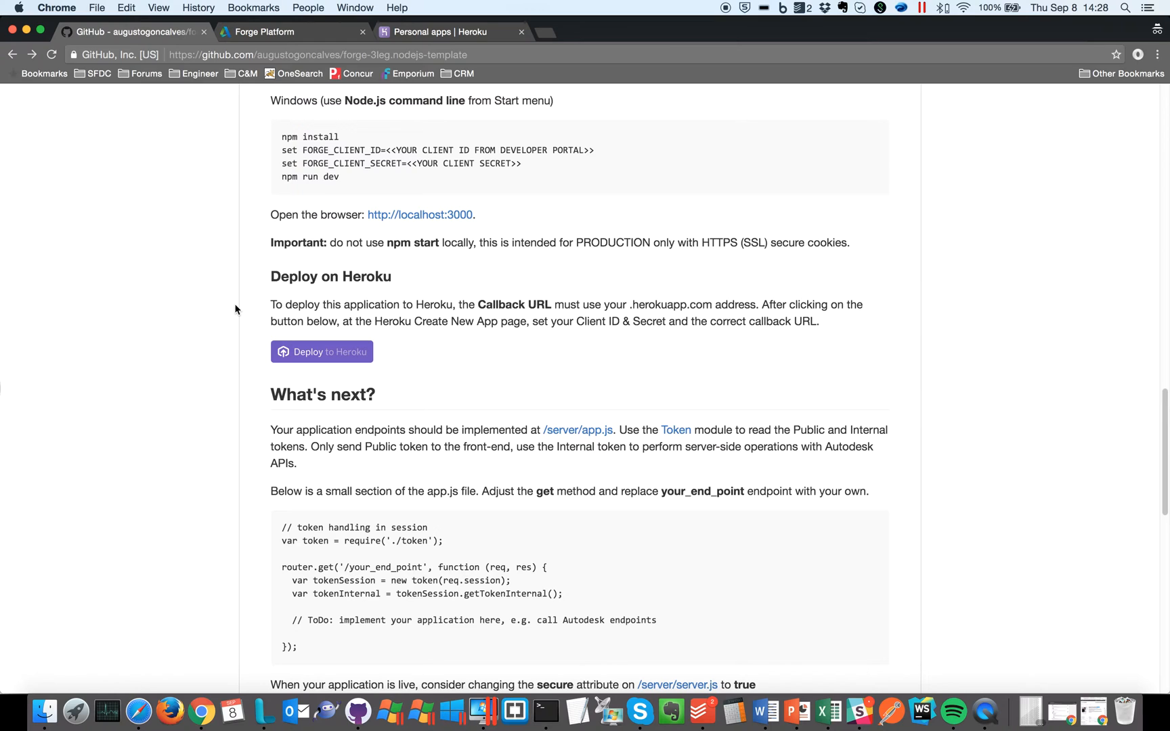
Scroll the forge-3leg.nodejs-template README to its Deploy on Heroku section and start the deploy
{"action": "scroll", "scroll_direction": "down", "scroll_amount": 3}
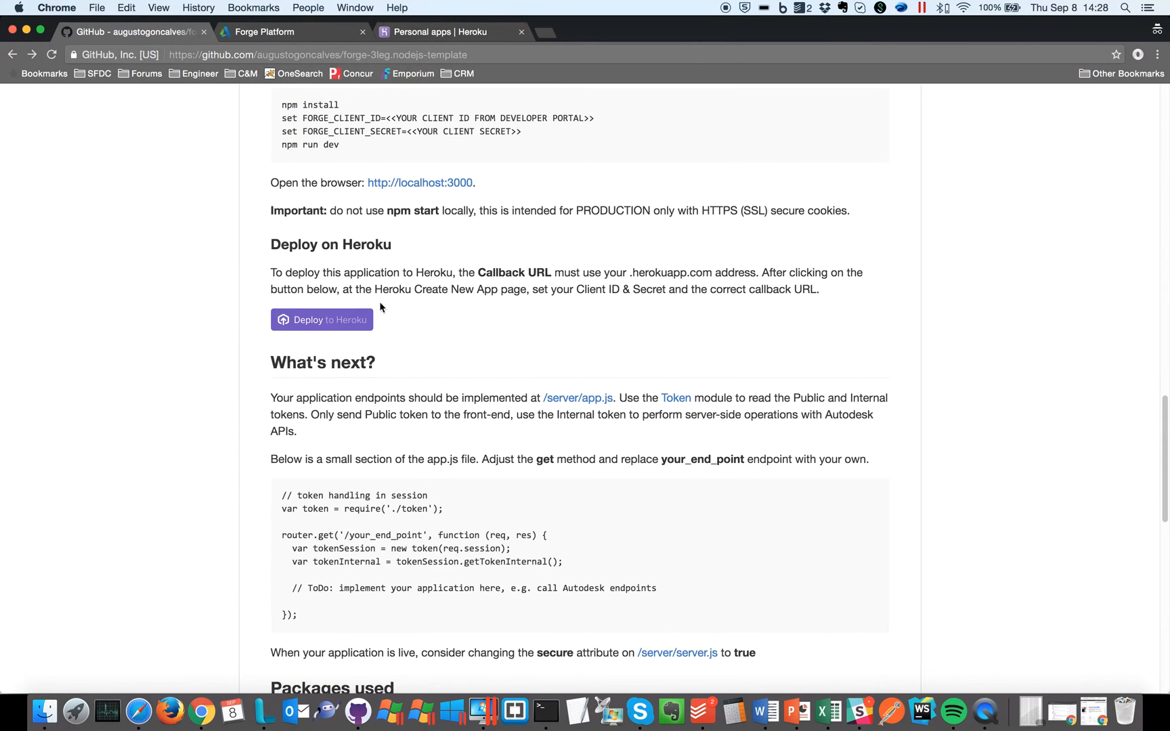
{"action": "scroll", "scroll_direction": "down", "scroll_amount": 3}
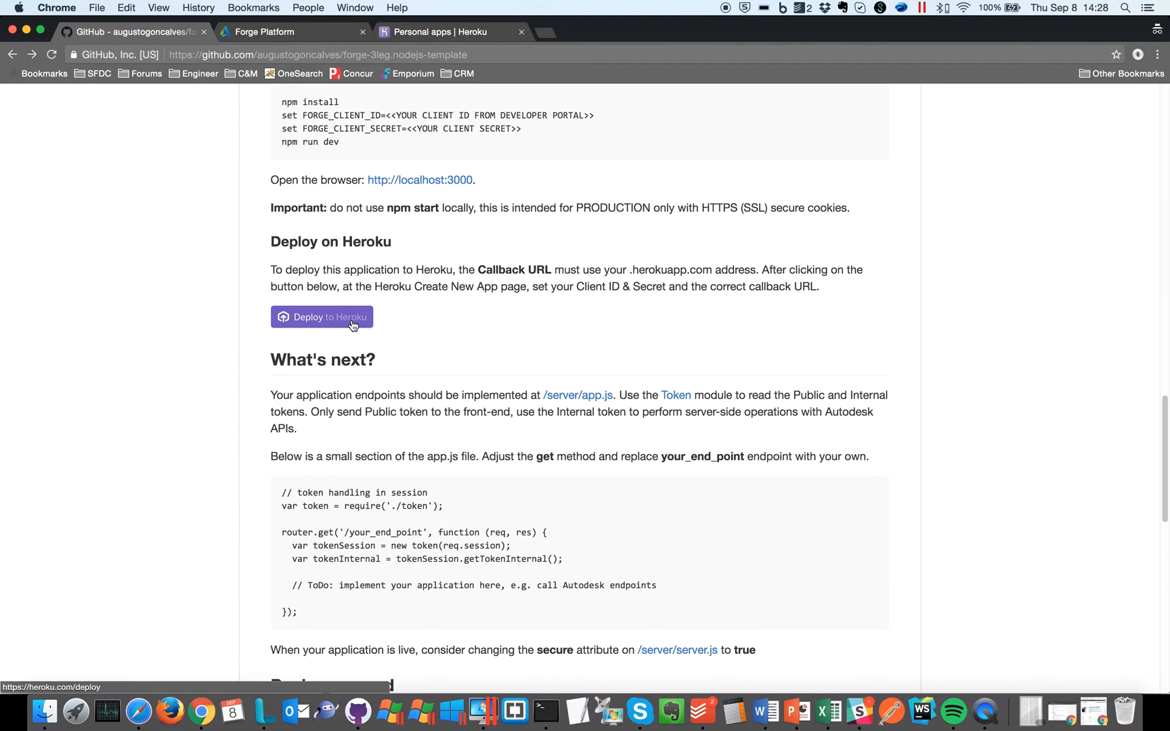
{"action": "mouse_move", "coordinate": [324, 321]}
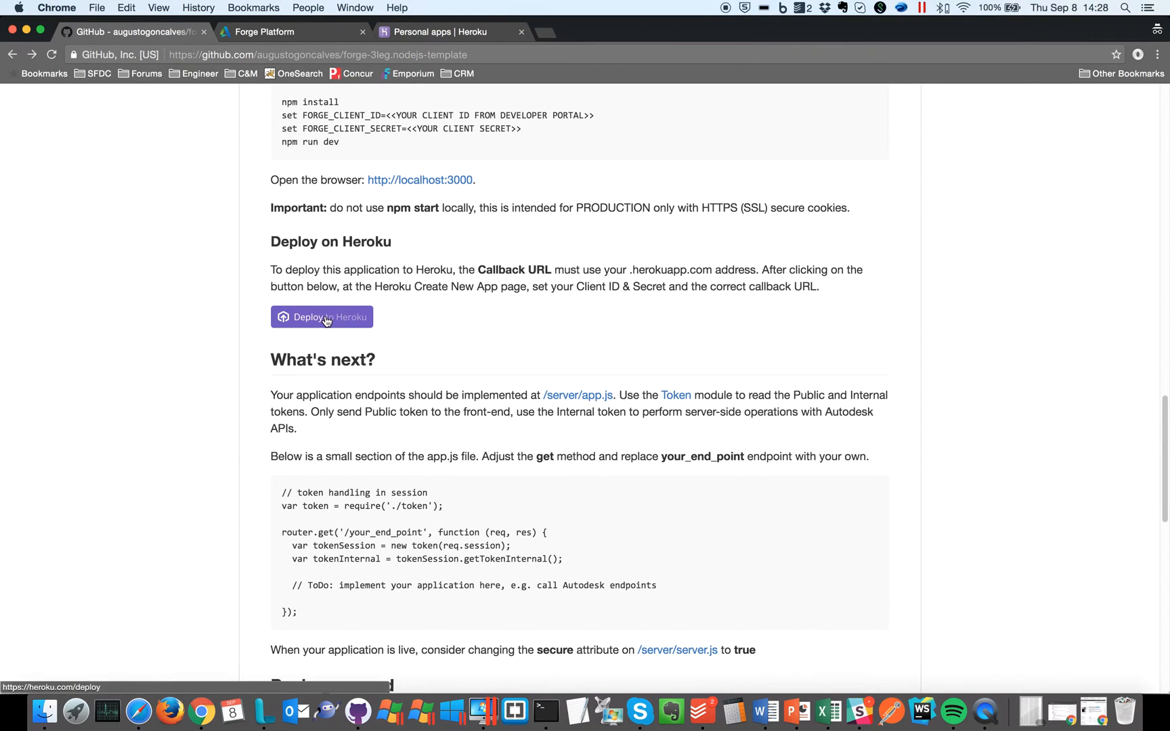
{"action": "left_click", "coordinate": [322, 317]}
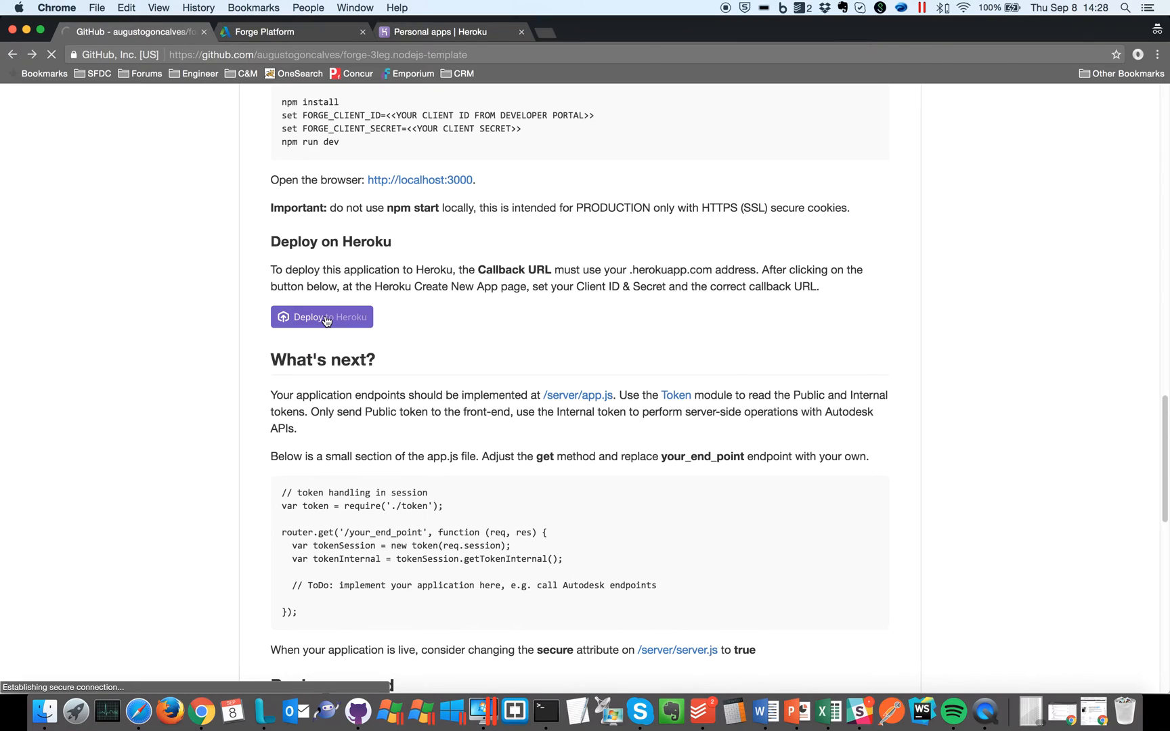
Enter demonstrationdeploy as the new Heroku app name and select it for copying
{"action": "left_click", "coordinate": [322, 317]}
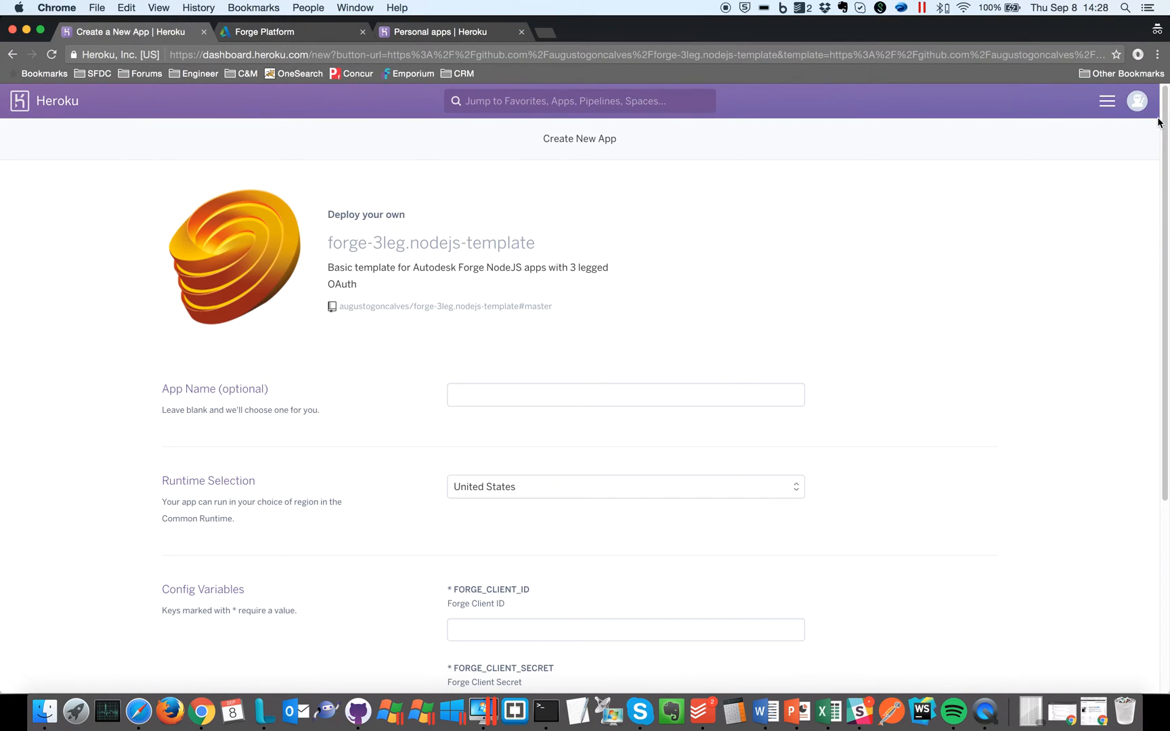
{"action": "left_click", "coordinate": [1136, 101]}
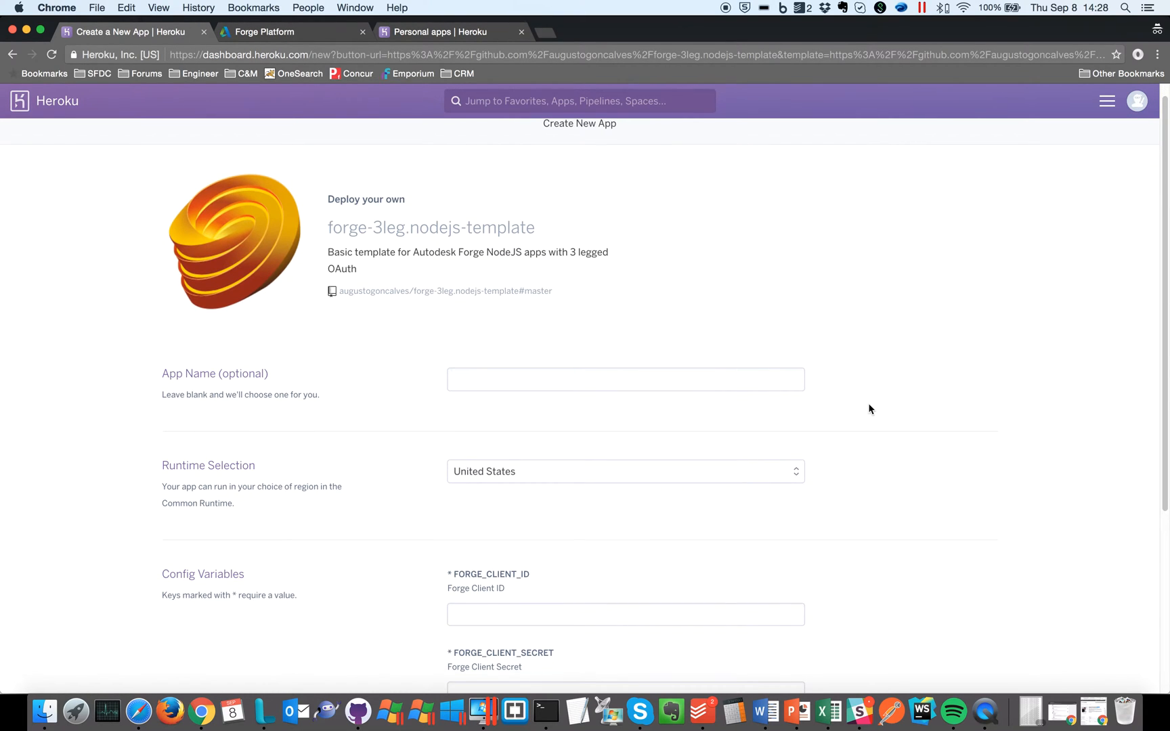
{"action": "scroll", "scroll_direction": "down", "scroll_amount": 3}
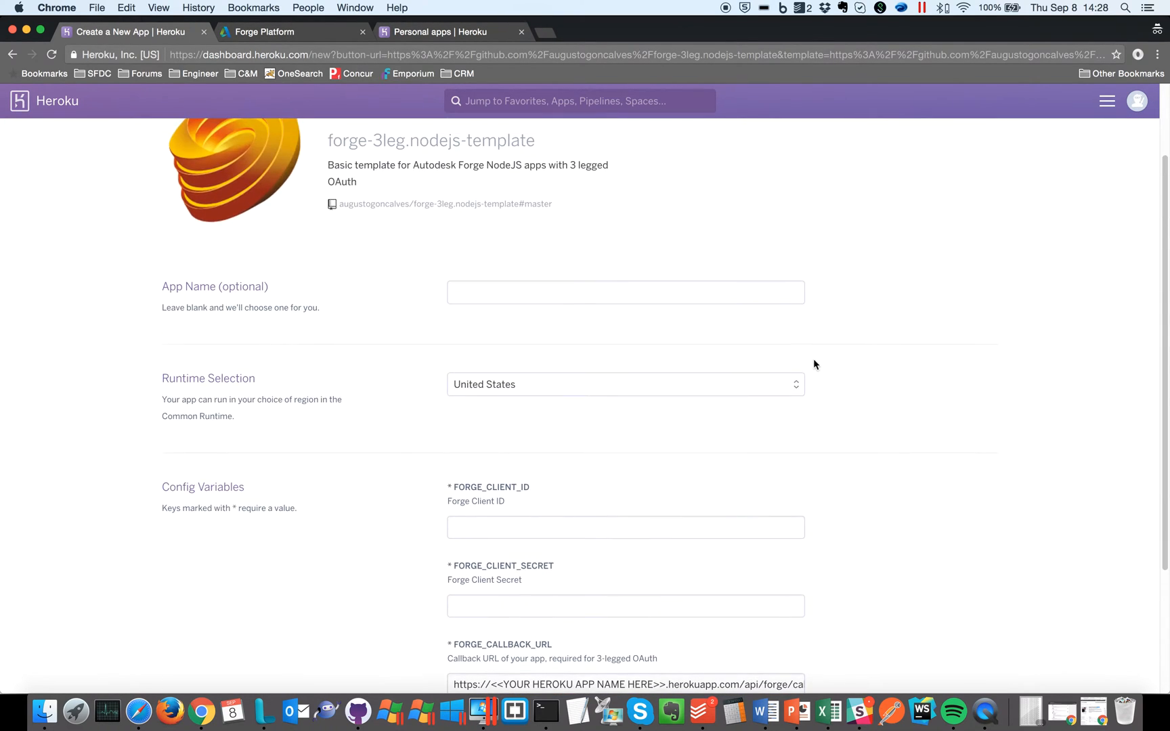
{"action": "left_click", "coordinate": [626, 292]}
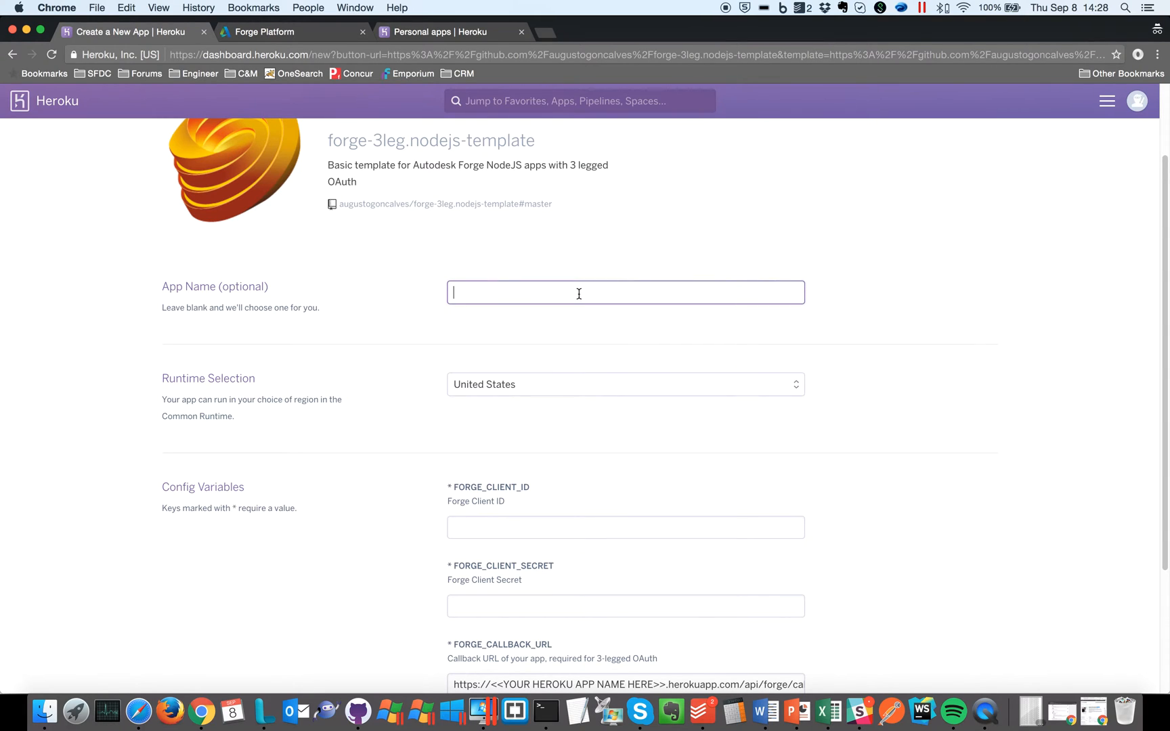
{"action": "type", "text": "demonstratio"}
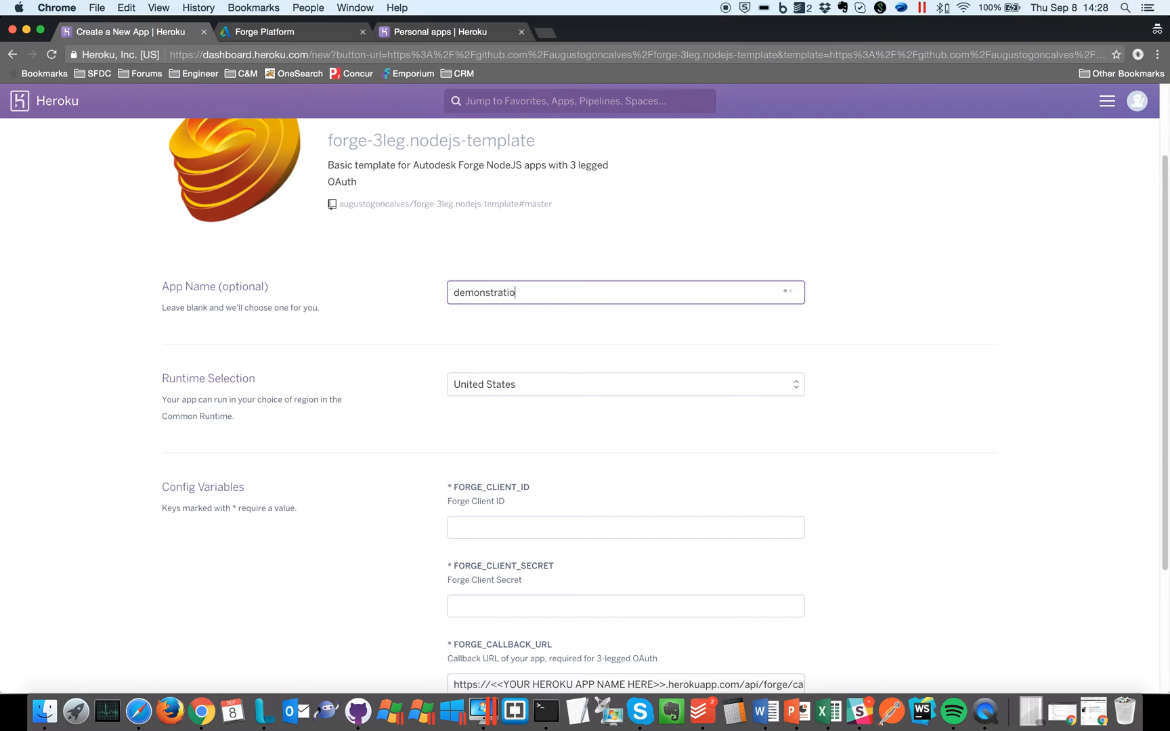
{"action": "type", "text": "ndeplo"}
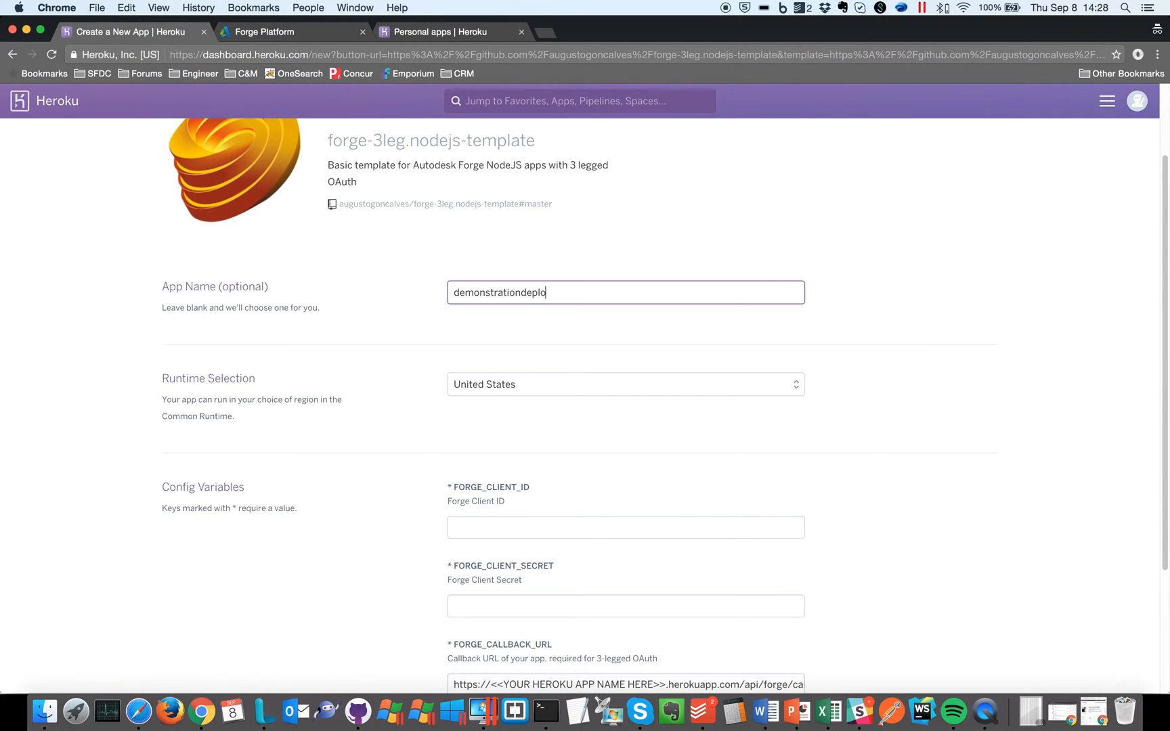
{"action": "type", "text": "y"}
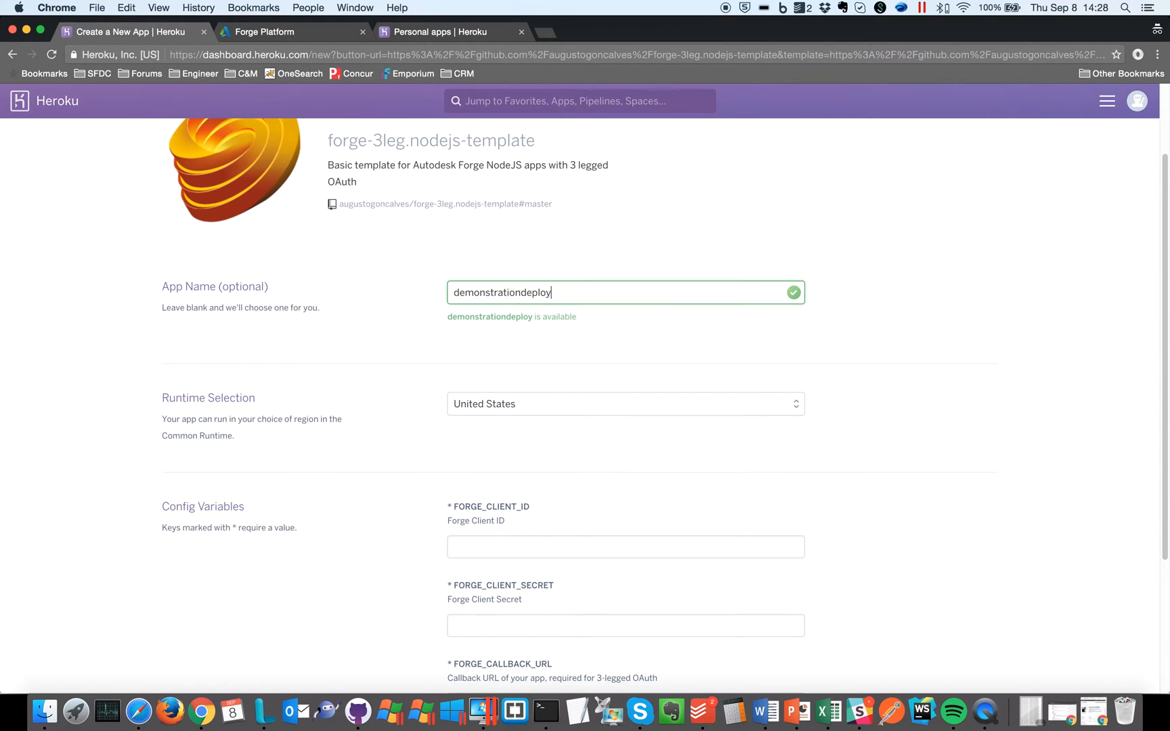
{"action": "double_click", "coordinate": [502, 292]}
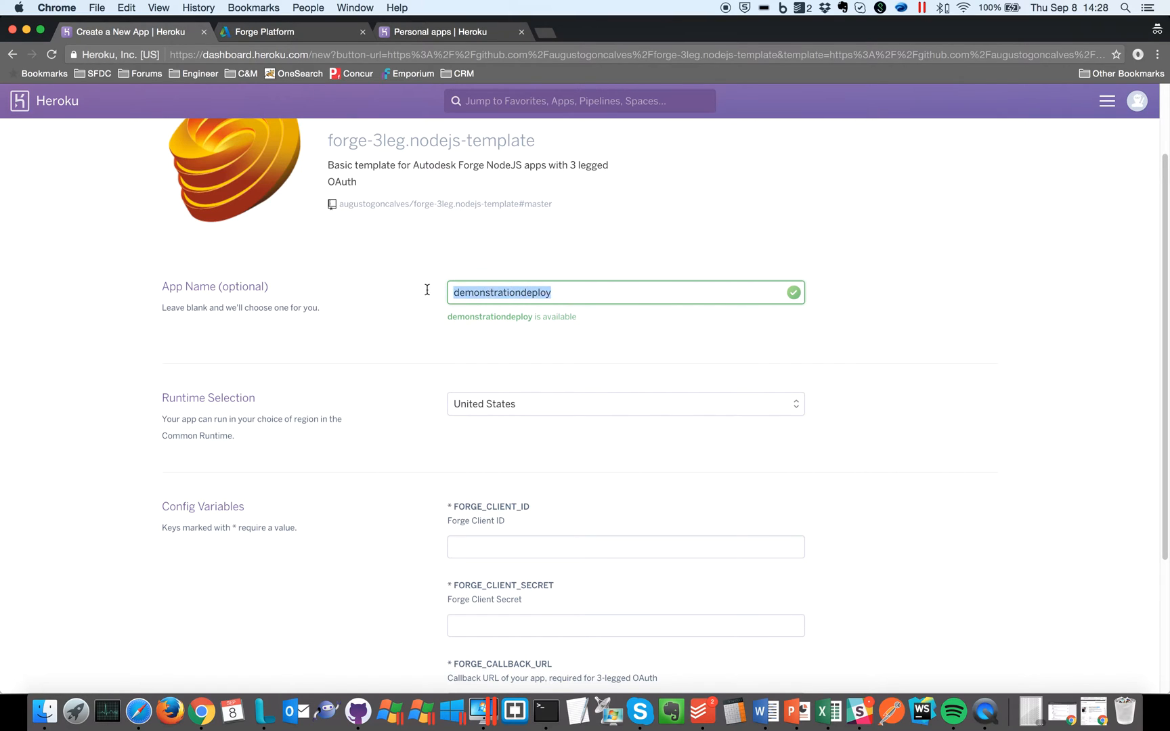
{"action": "mouse_move", "coordinate": [511, 292]}
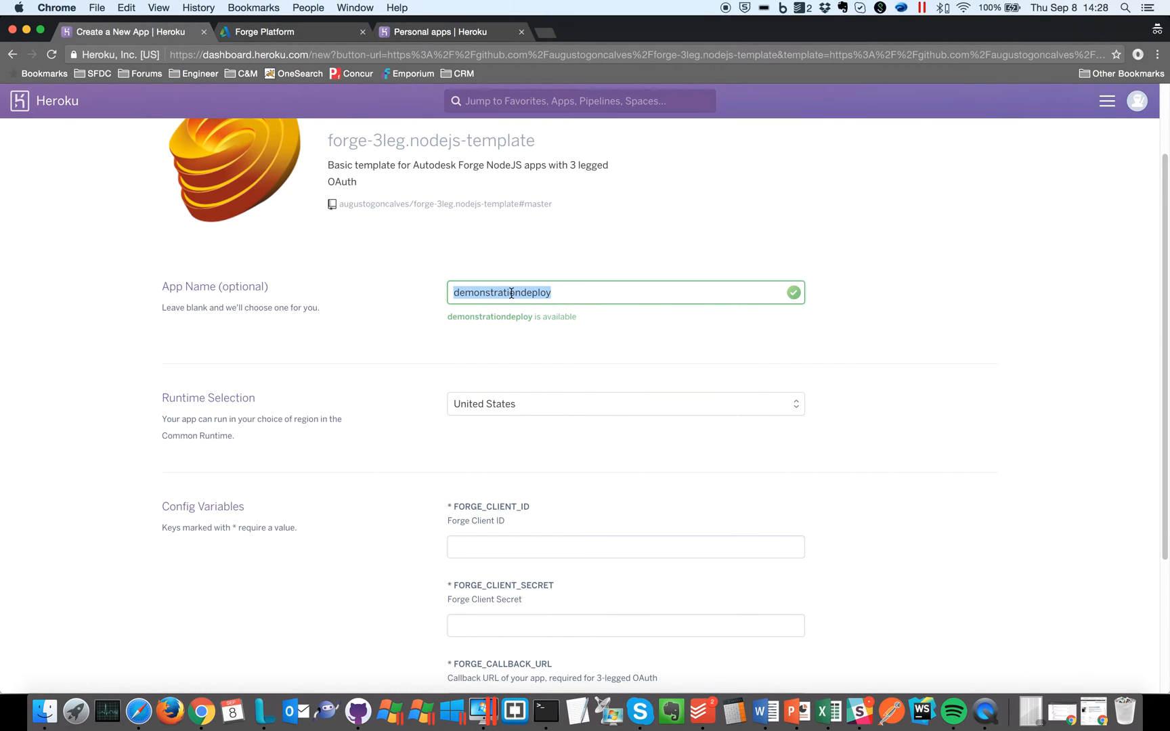
{"action": "scroll", "scroll_direction": "down", "scroll_amount": 3}
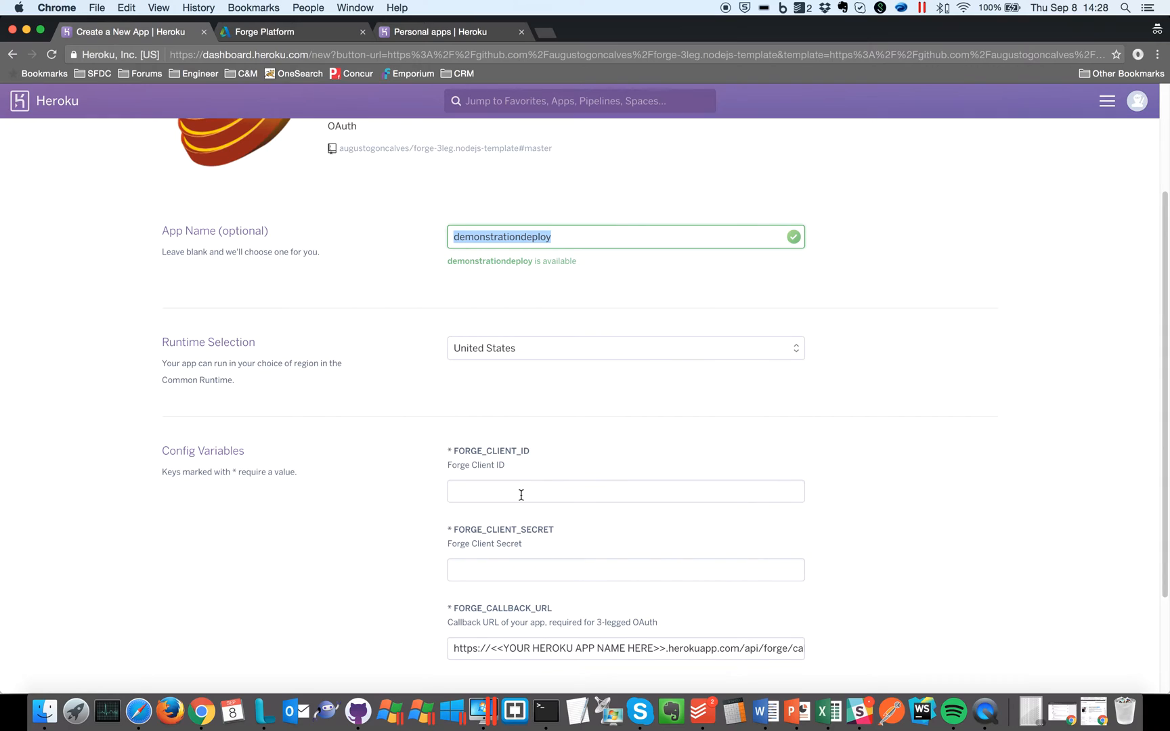
{"action": "mouse_move", "coordinate": [527, 569]}
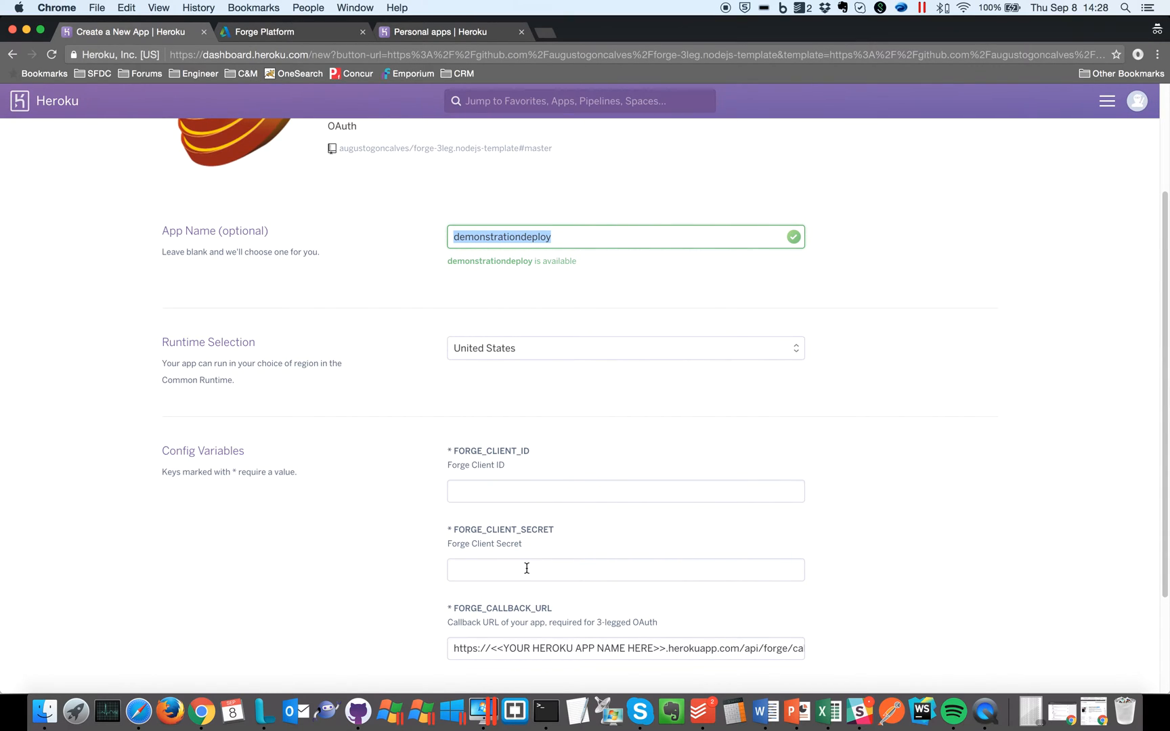
{"action": "mouse_move", "coordinate": [534, 482]}
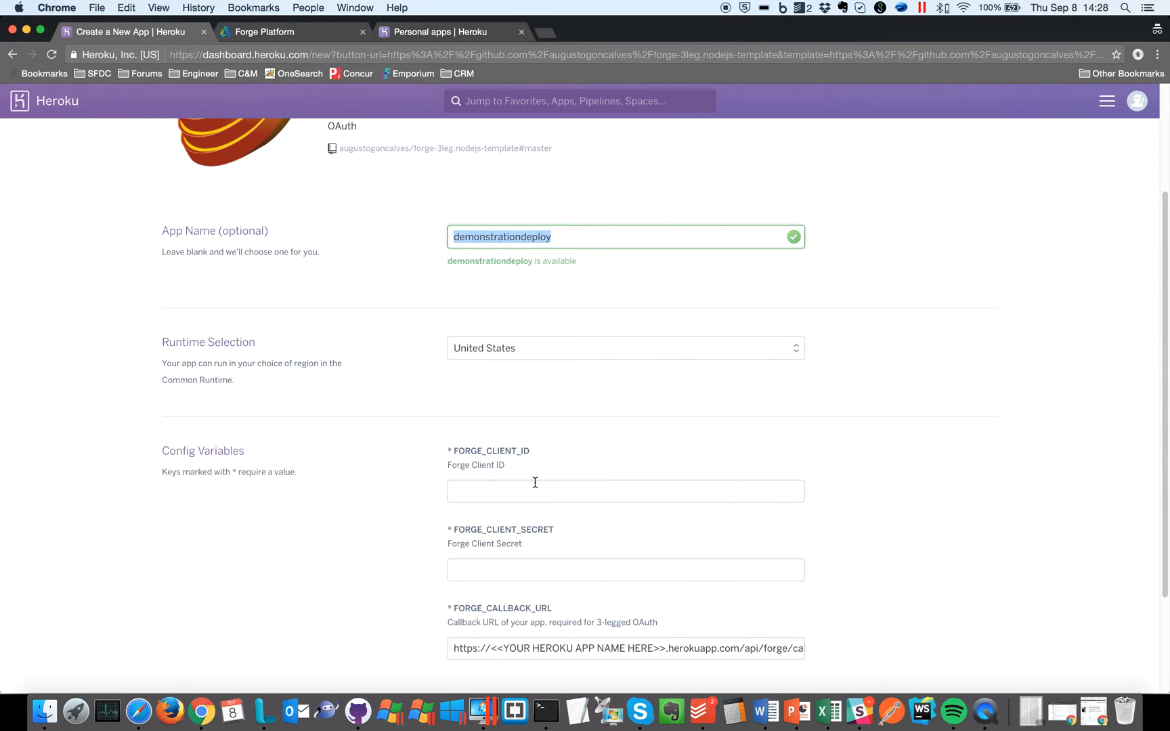
{"action": "mouse_move", "coordinate": [268, 31]}
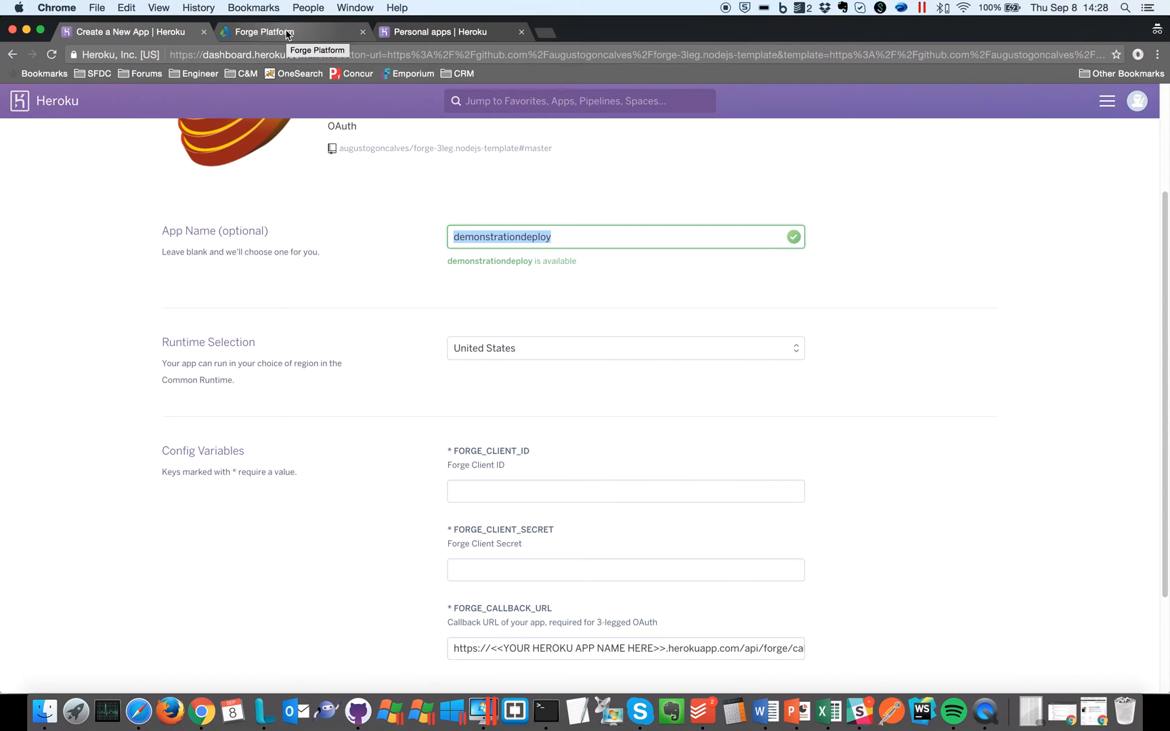
Draft a Forge app 'demonstration heroku' with only Data Management and Model Derivative APIs
{"action": "left_click", "coordinate": [261, 31]}
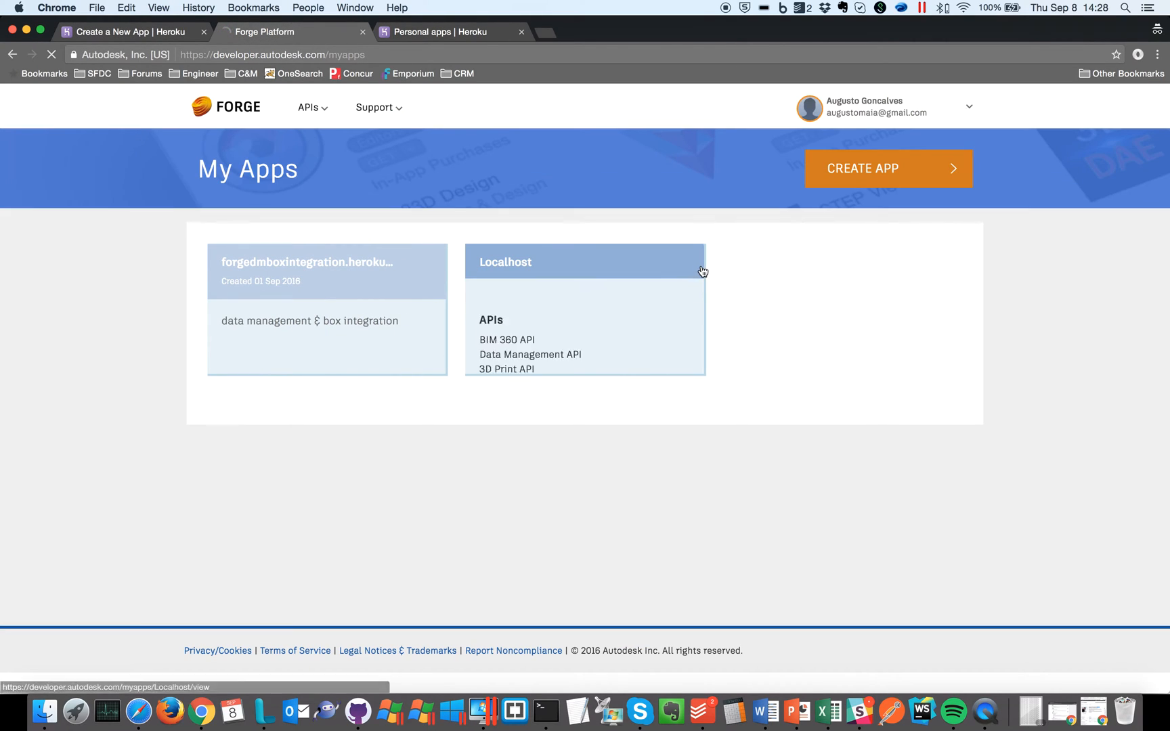
{"action": "left_click", "coordinate": [888, 168]}
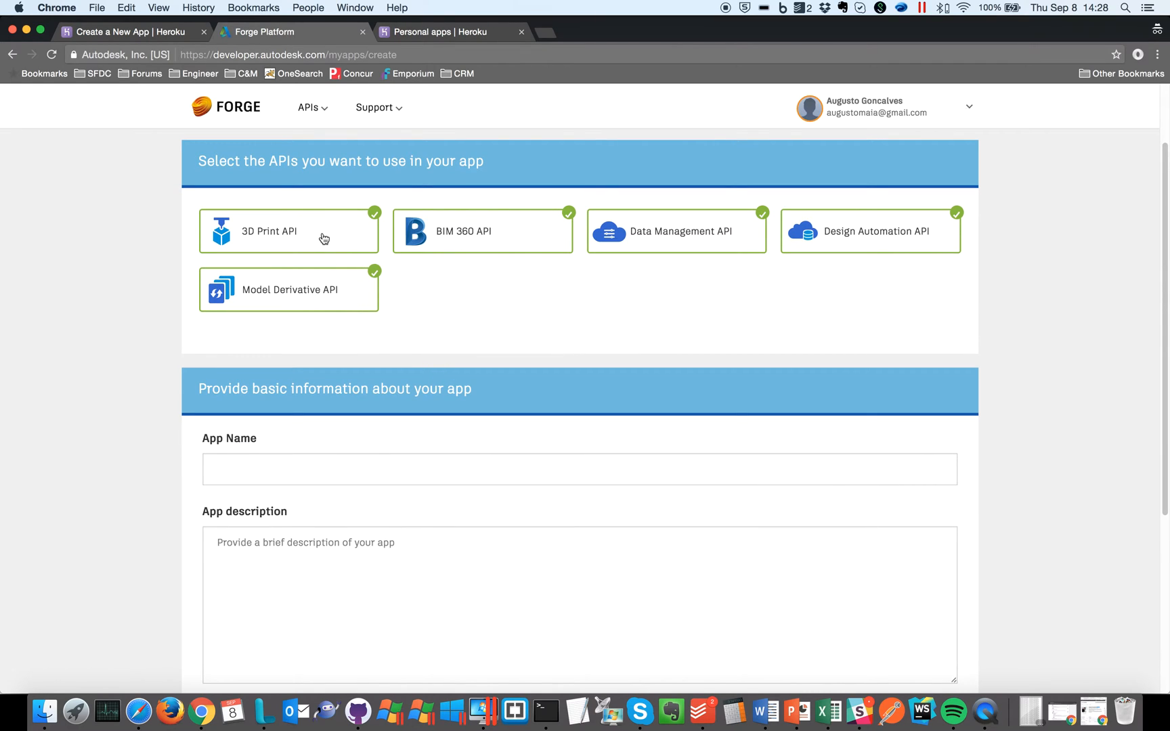
{"action": "left_click", "coordinate": [288, 231]}
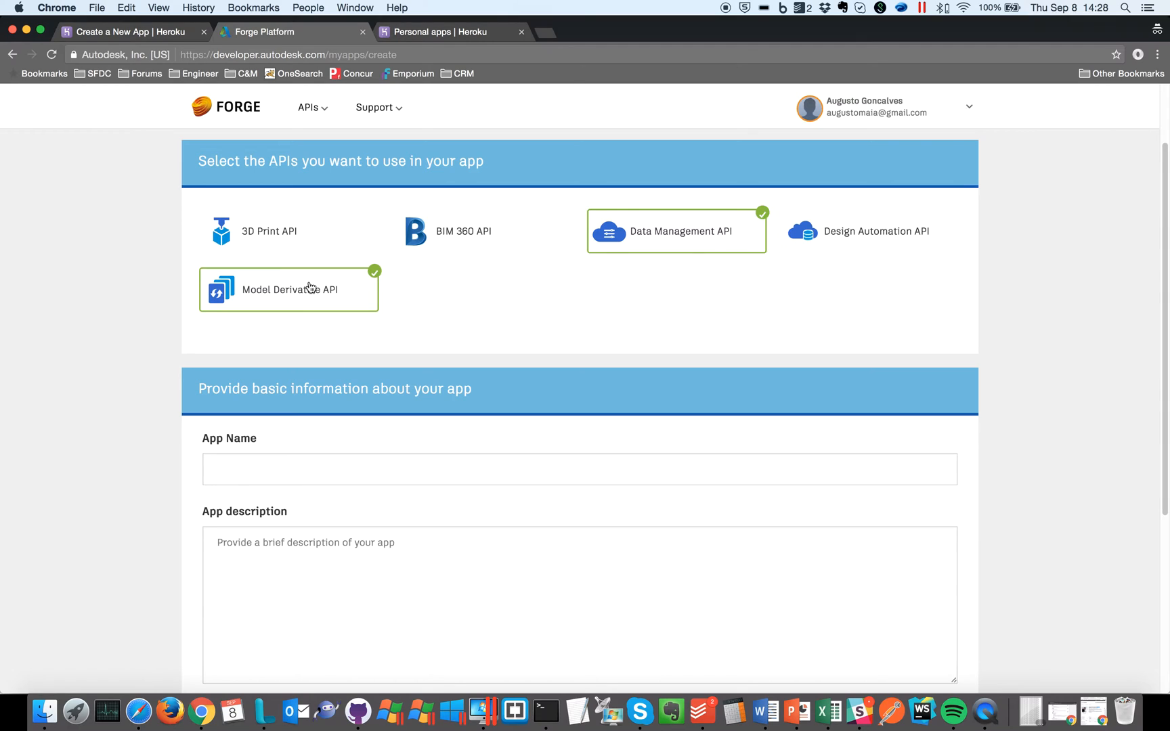
{"action": "left_click", "coordinate": [579, 355]}
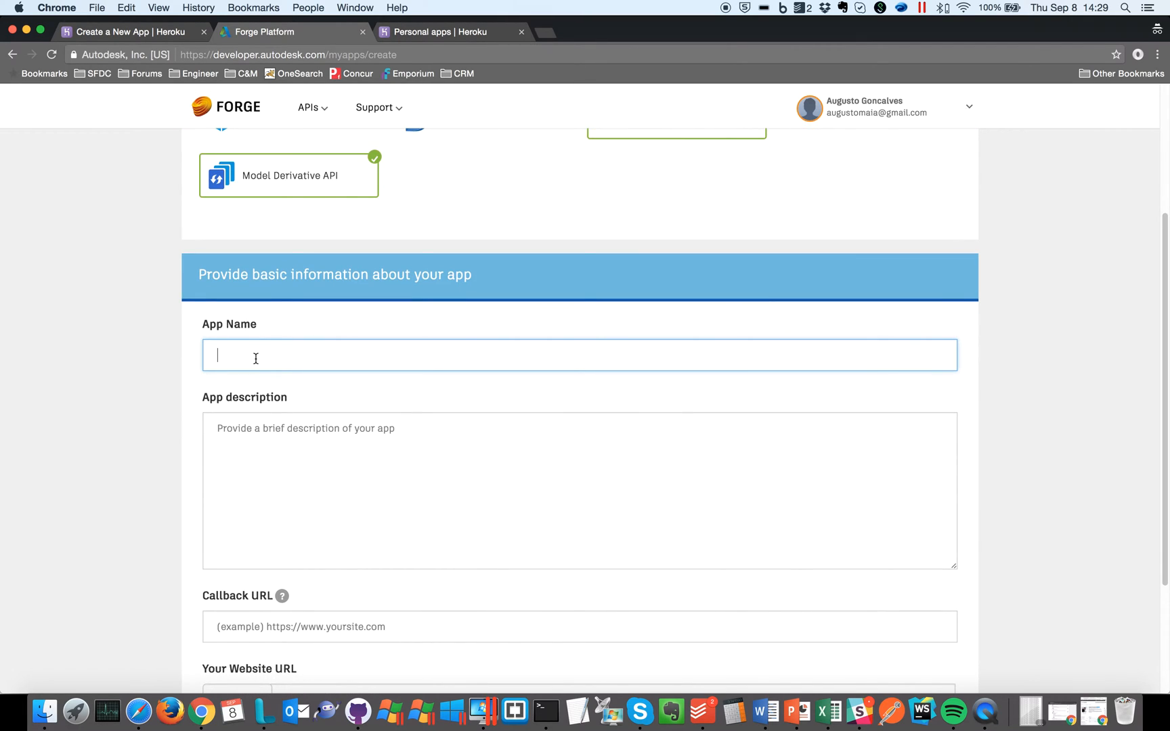
{"action": "type", "text": "demonstration heroku"}
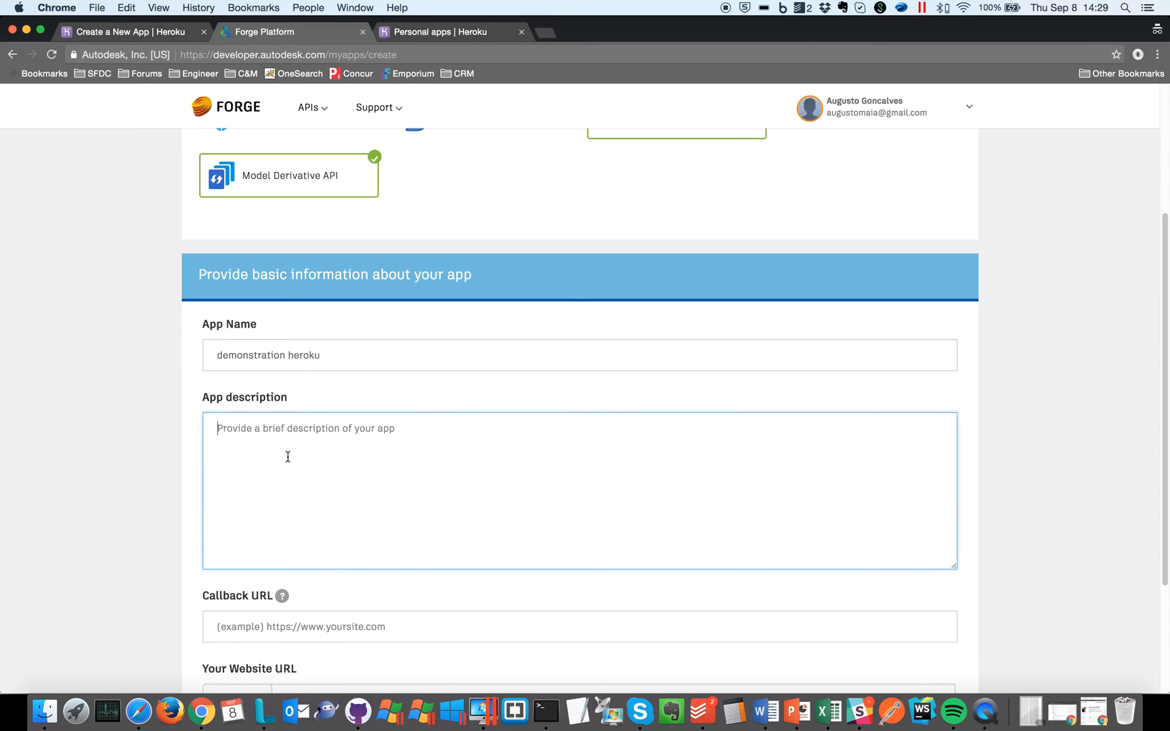
{"action": "type", "text": "some descript"}
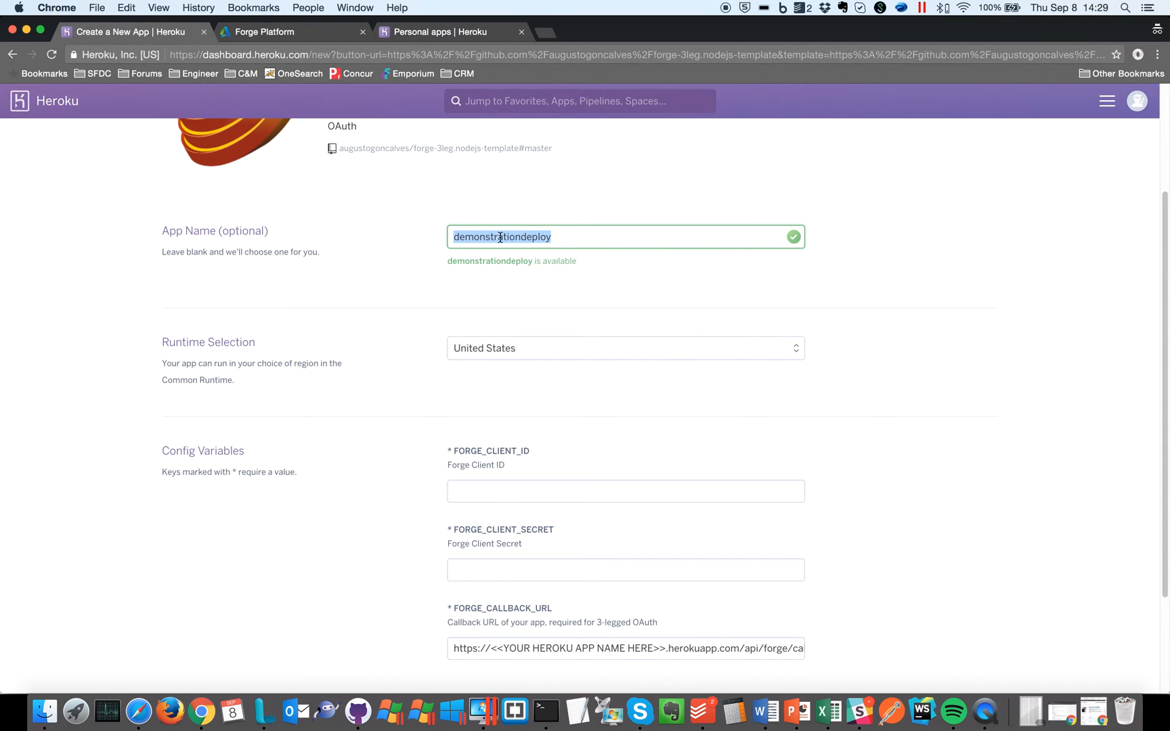
Put demonstrationdeploy in place of the app-name placeholder in FORGE_CALLBACK_URL
{"action": "scroll", "scroll_direction": "down", "scroll_amount": 3}
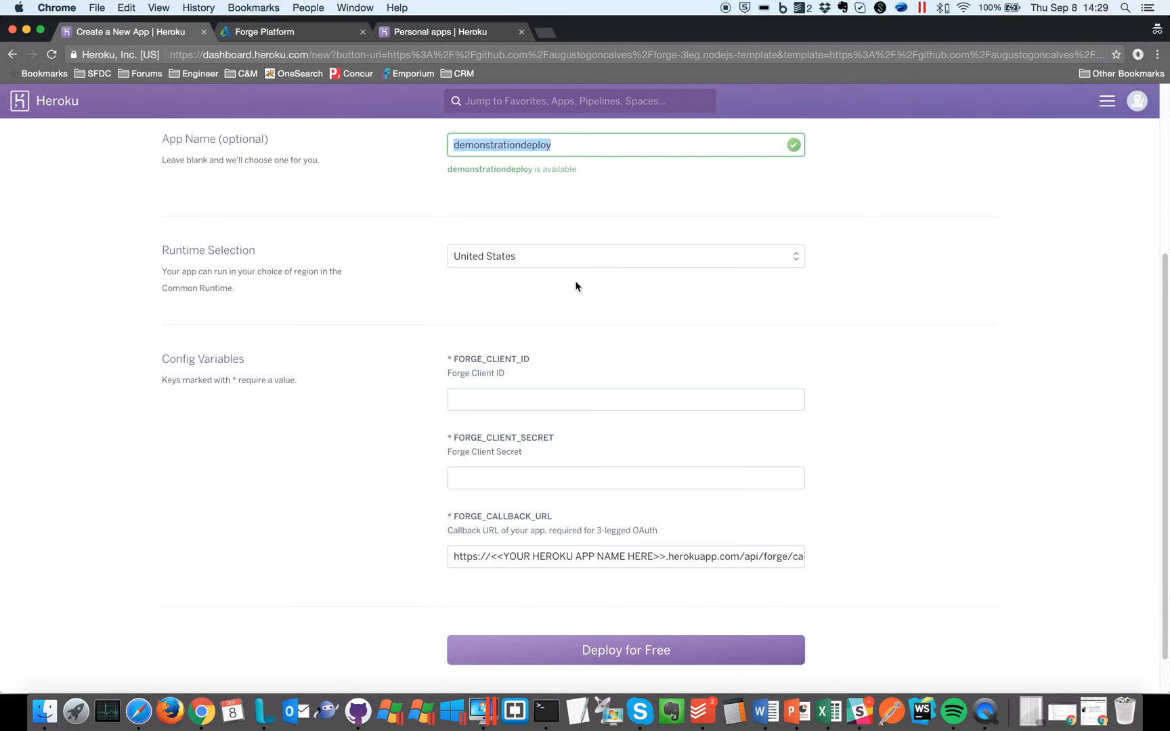
{"action": "scroll", "scroll_direction": "down", "scroll_amount": 3}
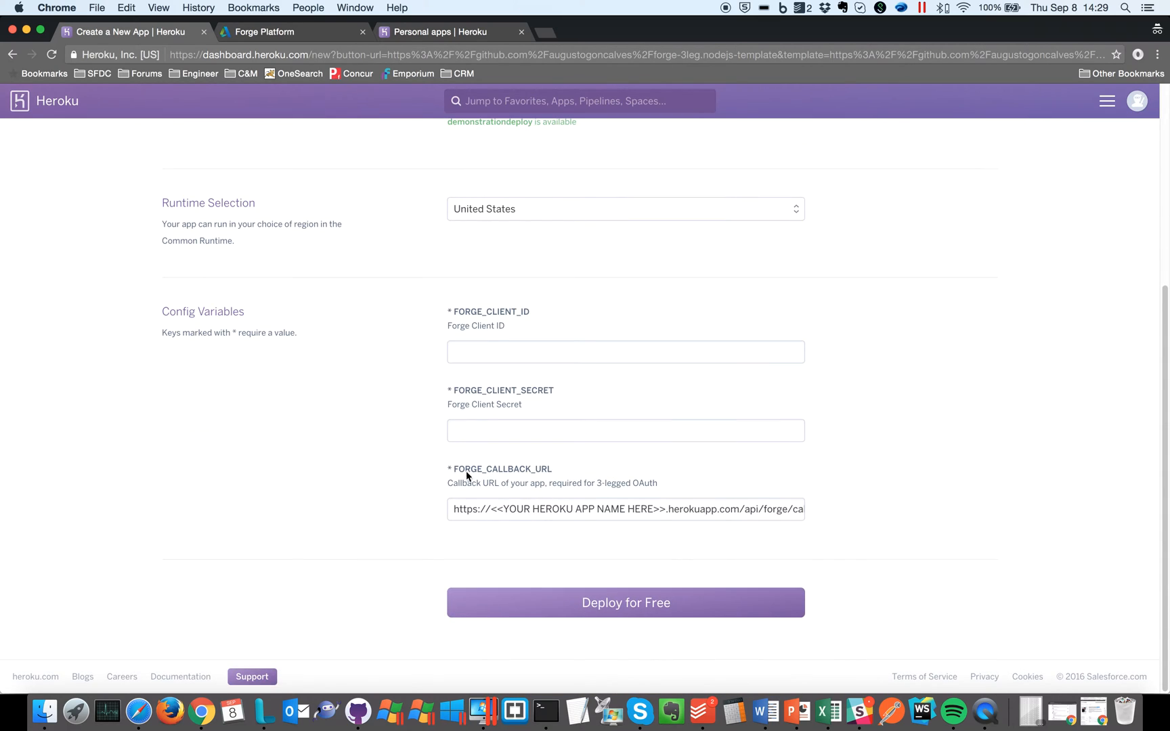
{"action": "mouse_move", "coordinate": [573, 475]}
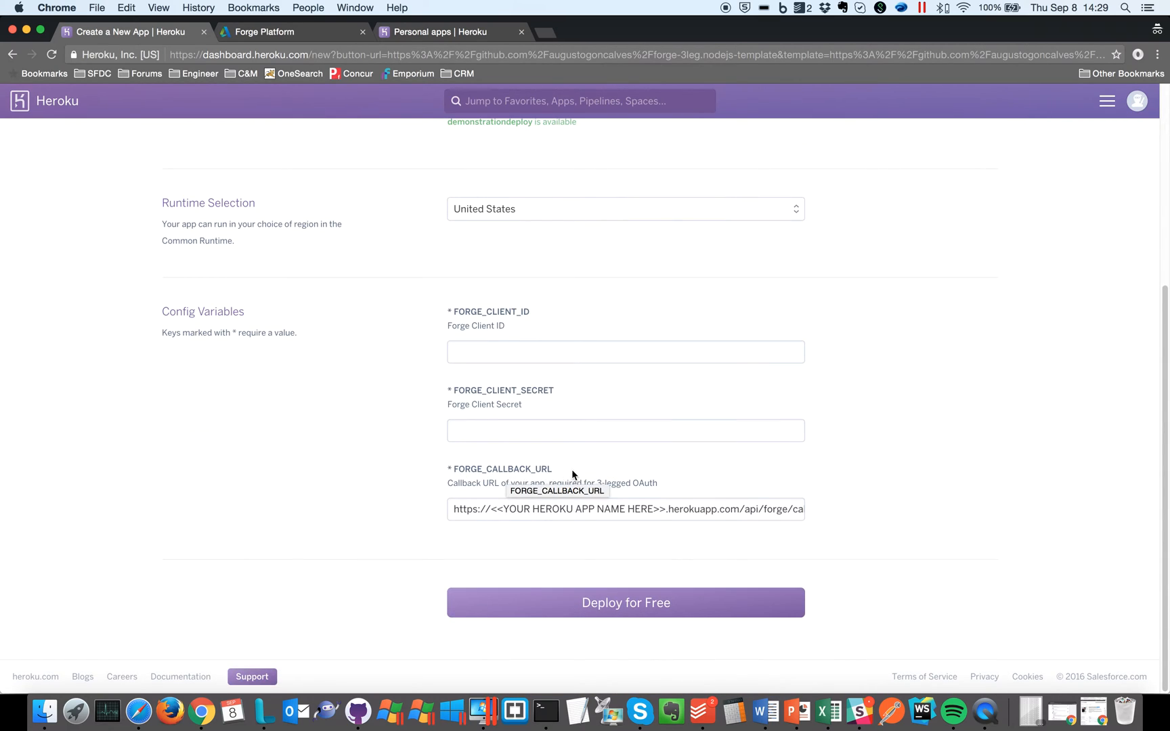
{"action": "mouse_move", "coordinate": [636, 544]}
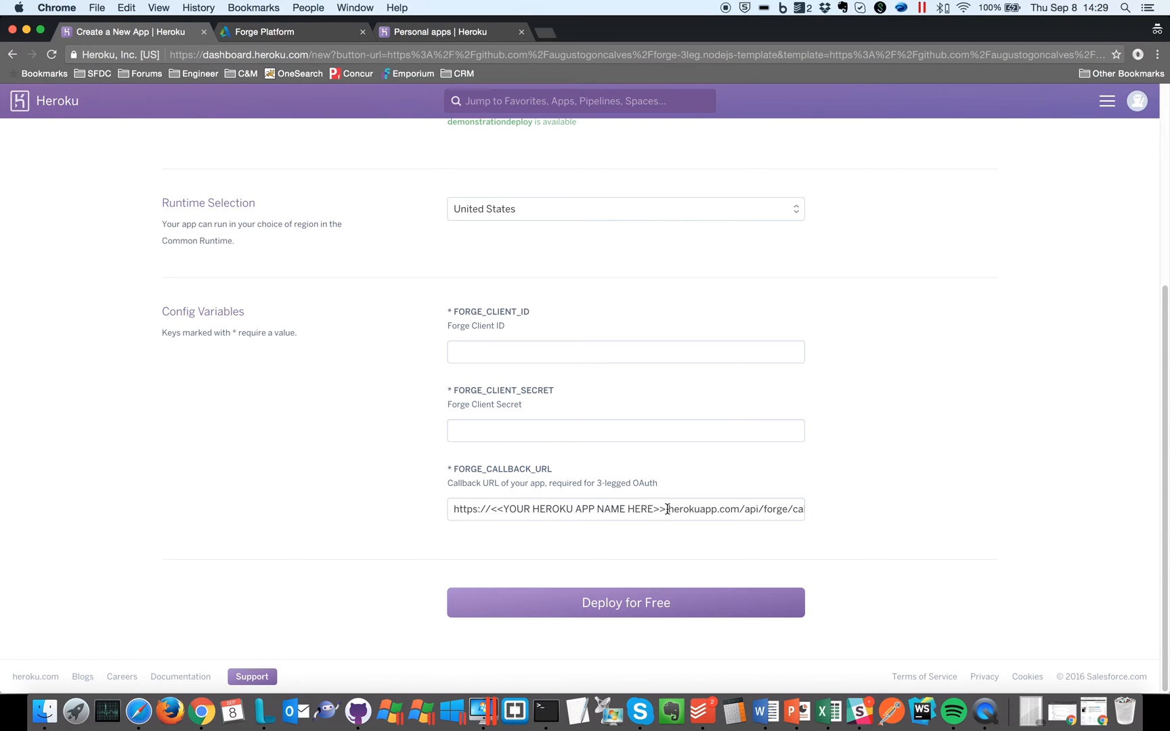
{"action": "left_click", "coordinate": [625, 509]}
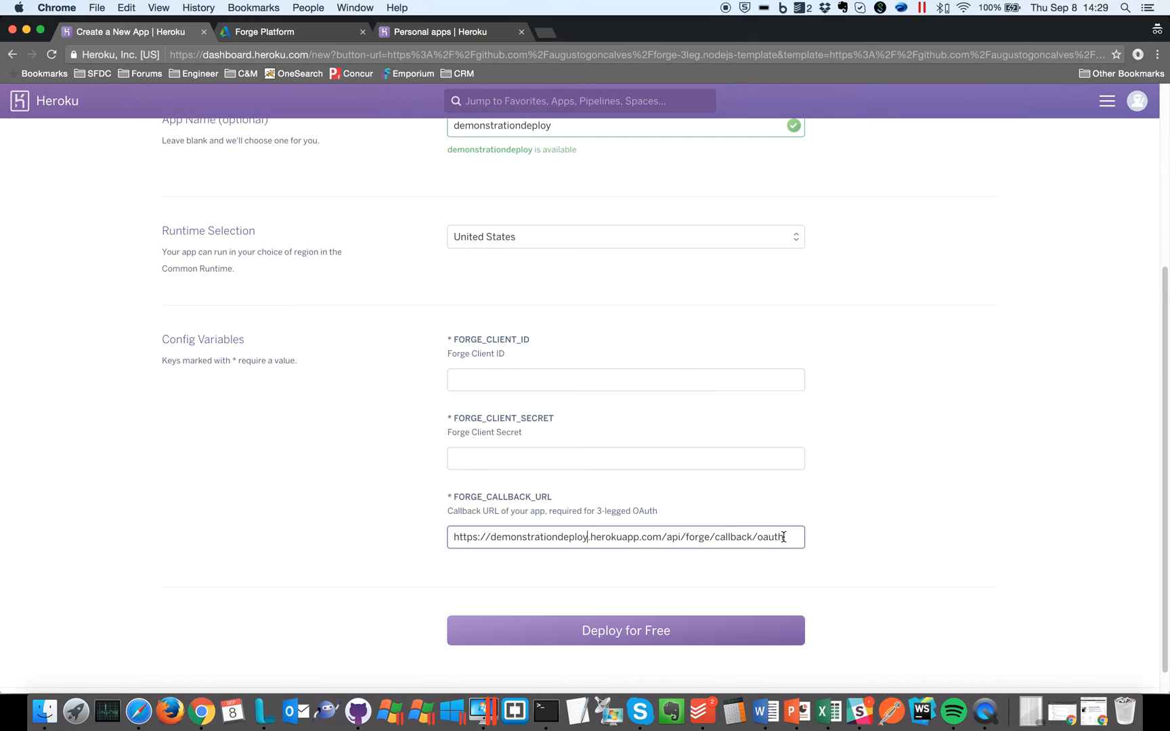
{"action": "right_click", "coordinate": [626, 537]}
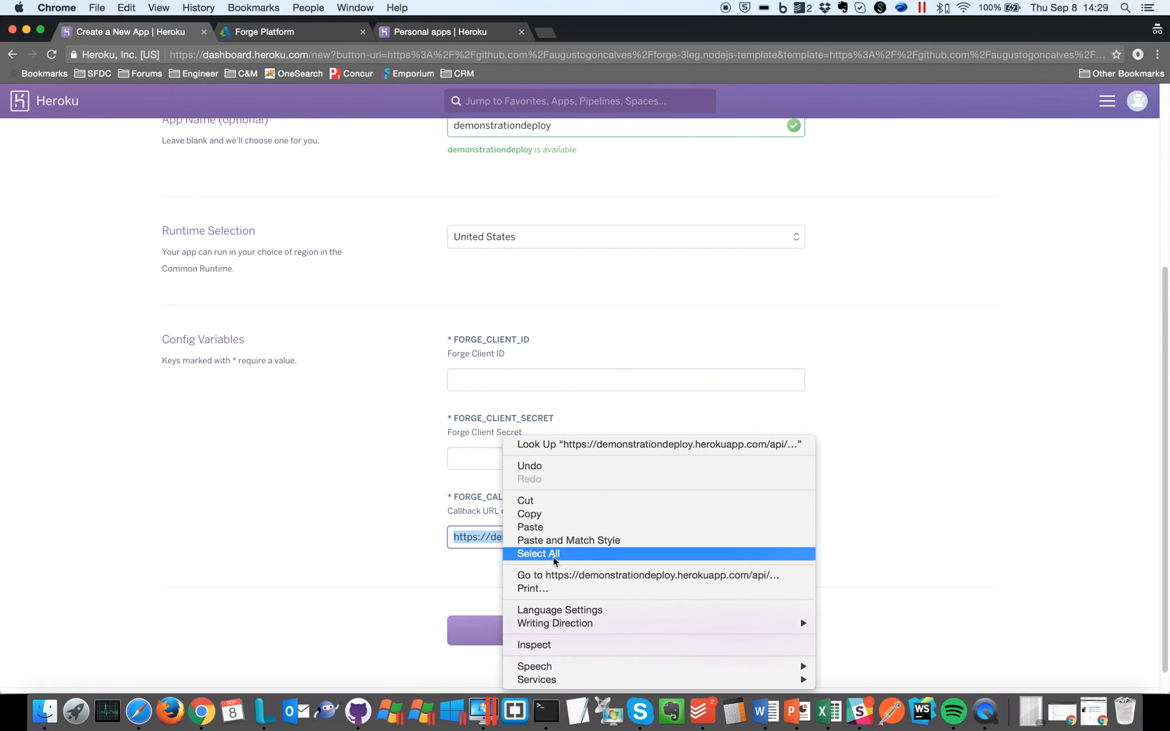
{"action": "left_click", "coordinate": [537, 554]}
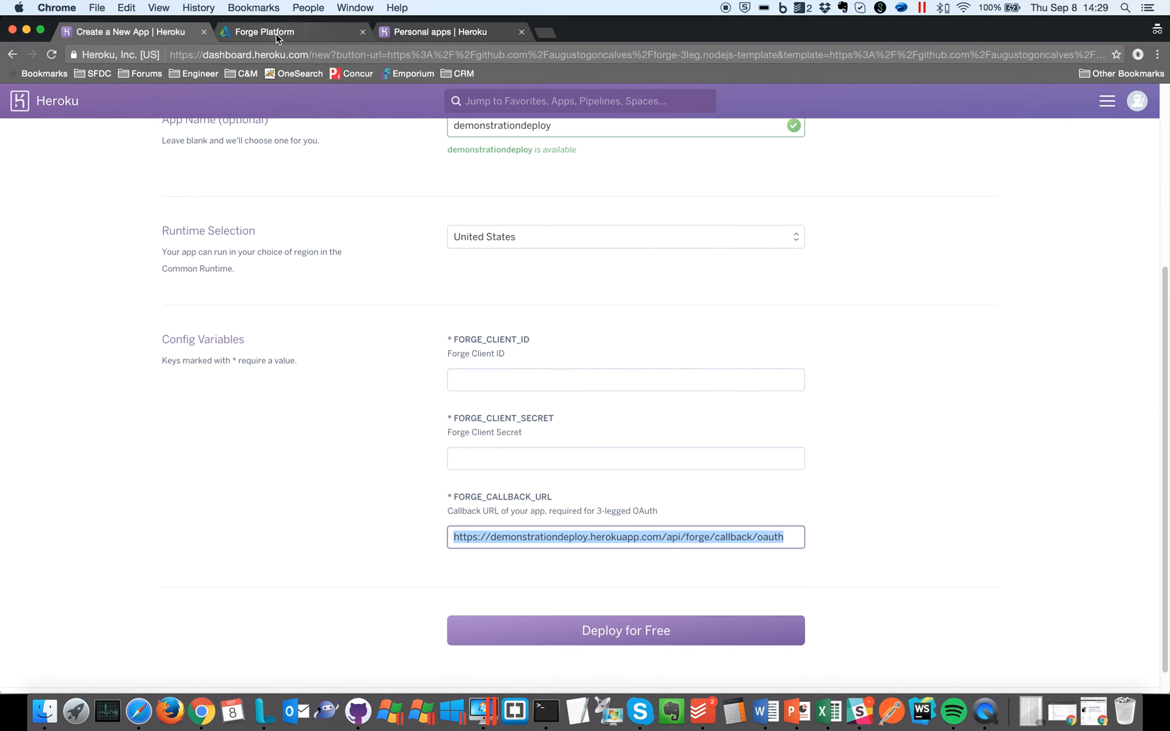
{"action": "left_click", "coordinate": [265, 32]}
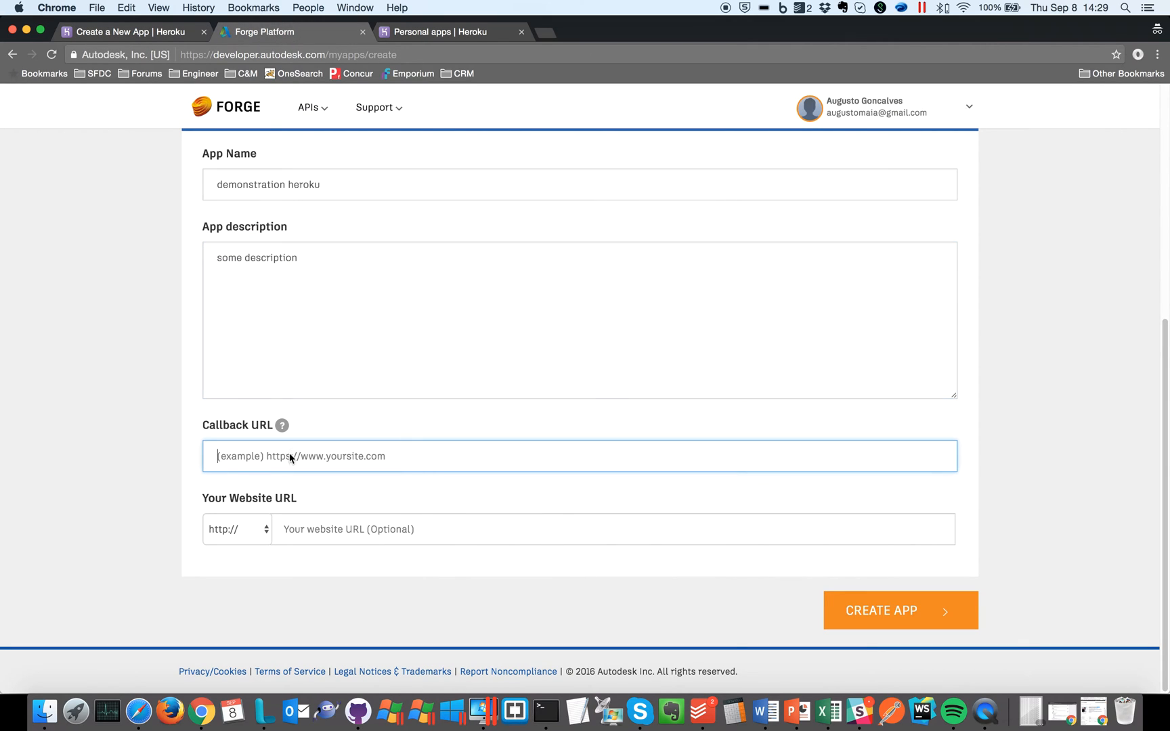
{"action": "type", "text": "https://demonstrationdeploy.herokuapp.com/api/forge/callback/oauth"}
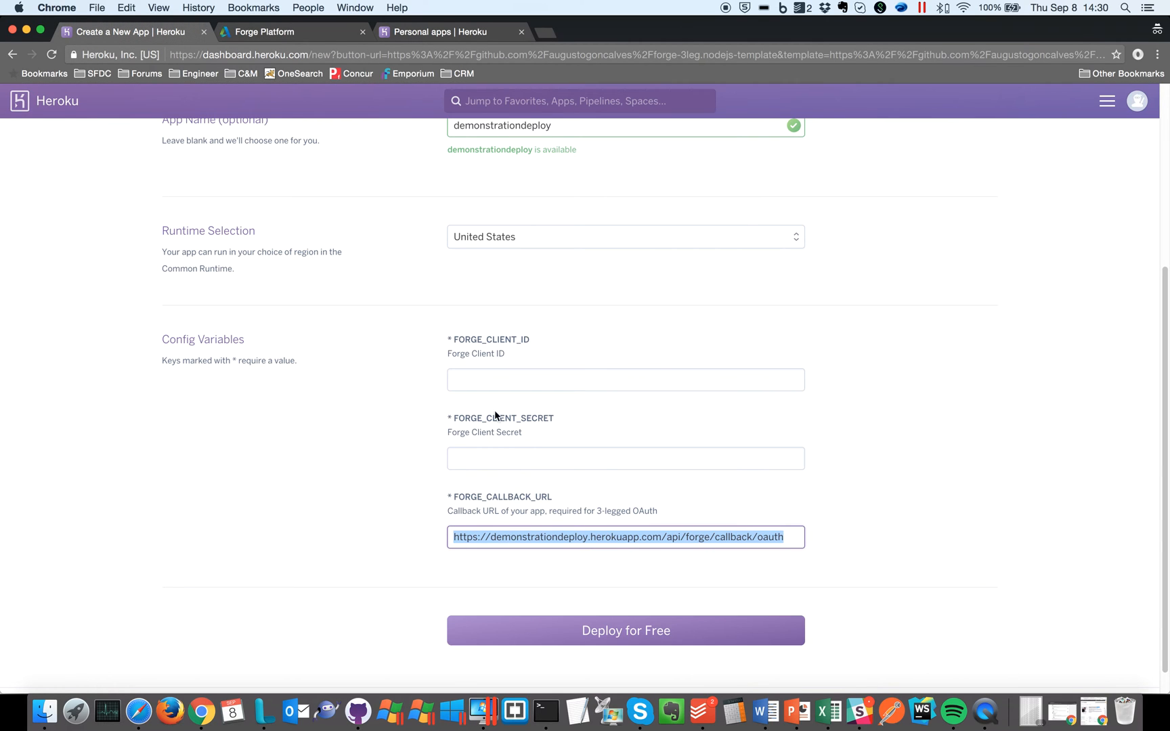
{"action": "mouse_move", "coordinate": [368, 209]}
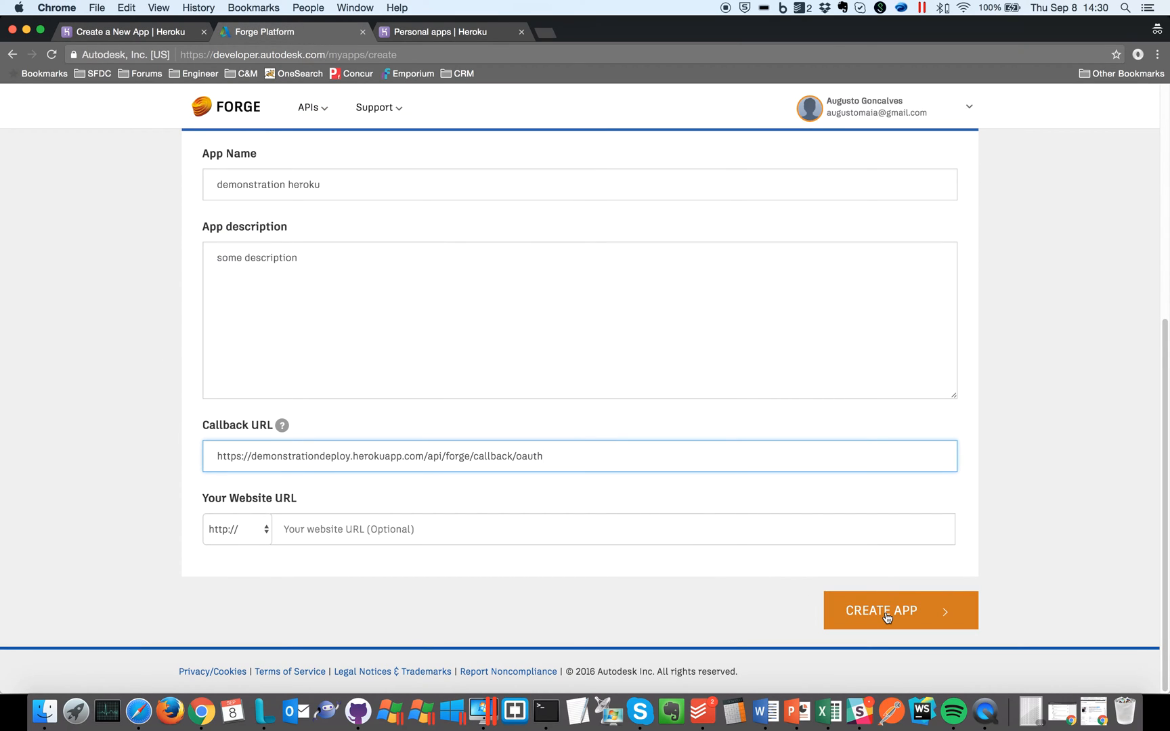
{"action": "left_click", "coordinate": [899, 610]}
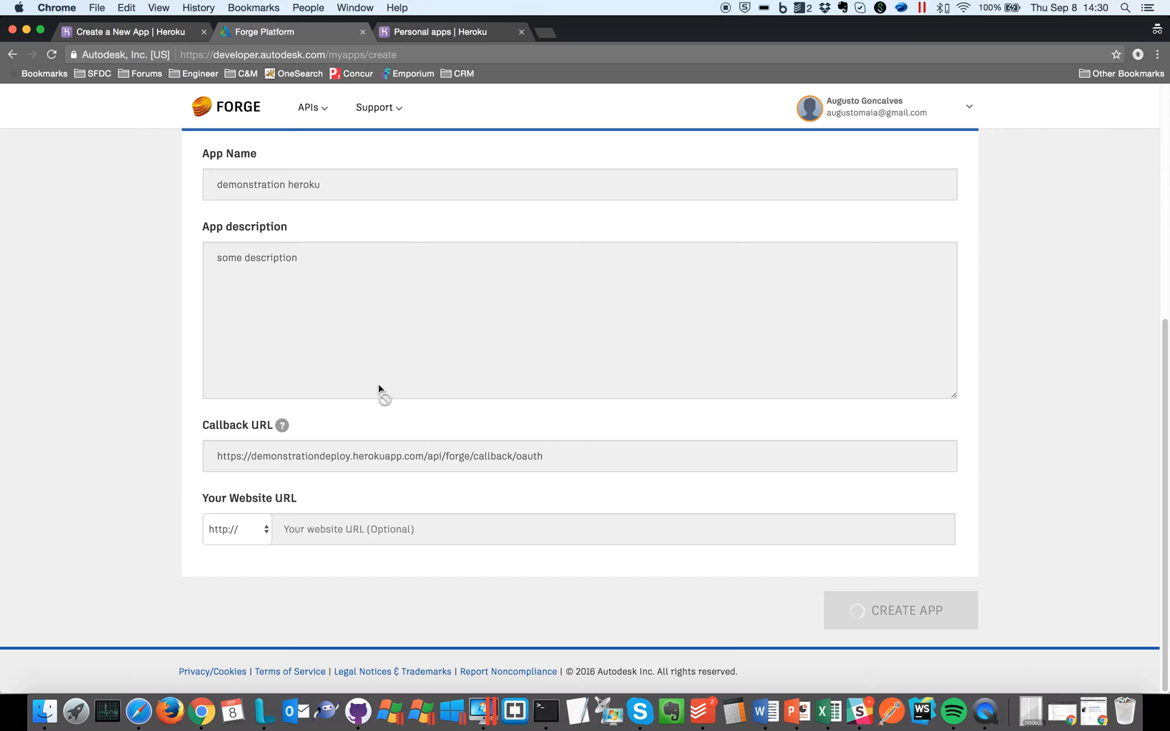
{"action": "left_click", "coordinate": [900, 611]}
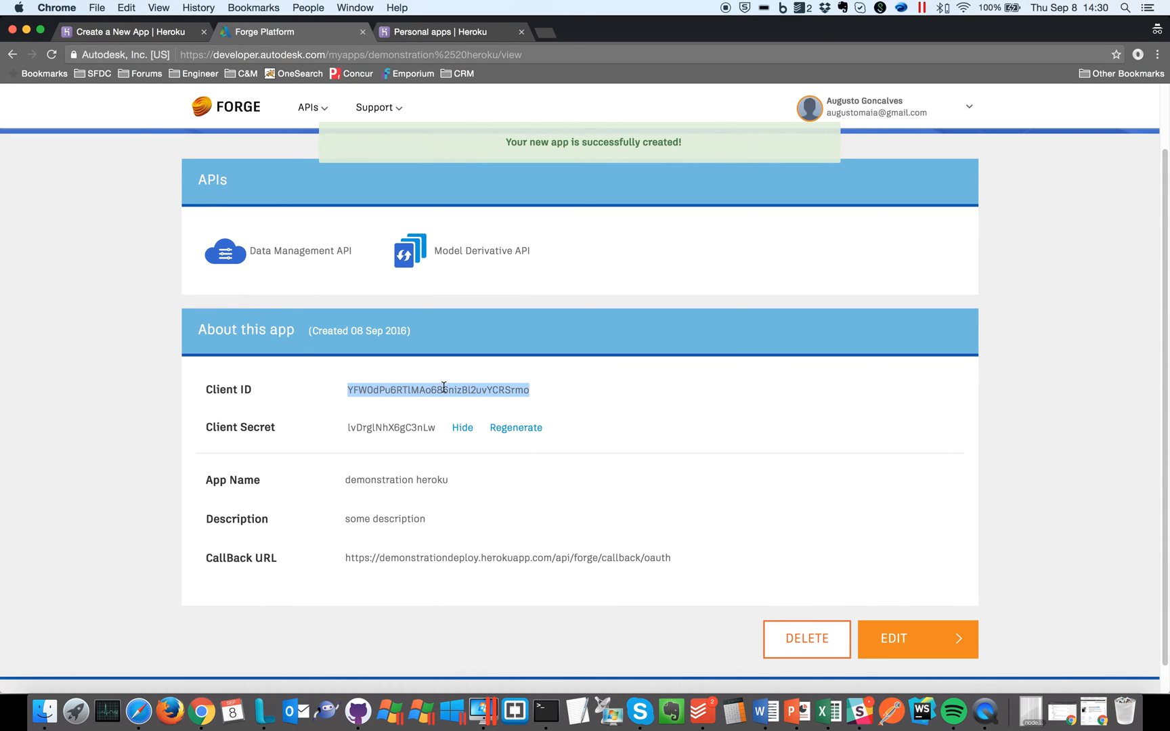
Paste the Forge client ID into FORGE_CLIENT_ID and the secret into FORGE_CLIENT_SECRET
{"action": "left_click", "coordinate": [127, 32]}
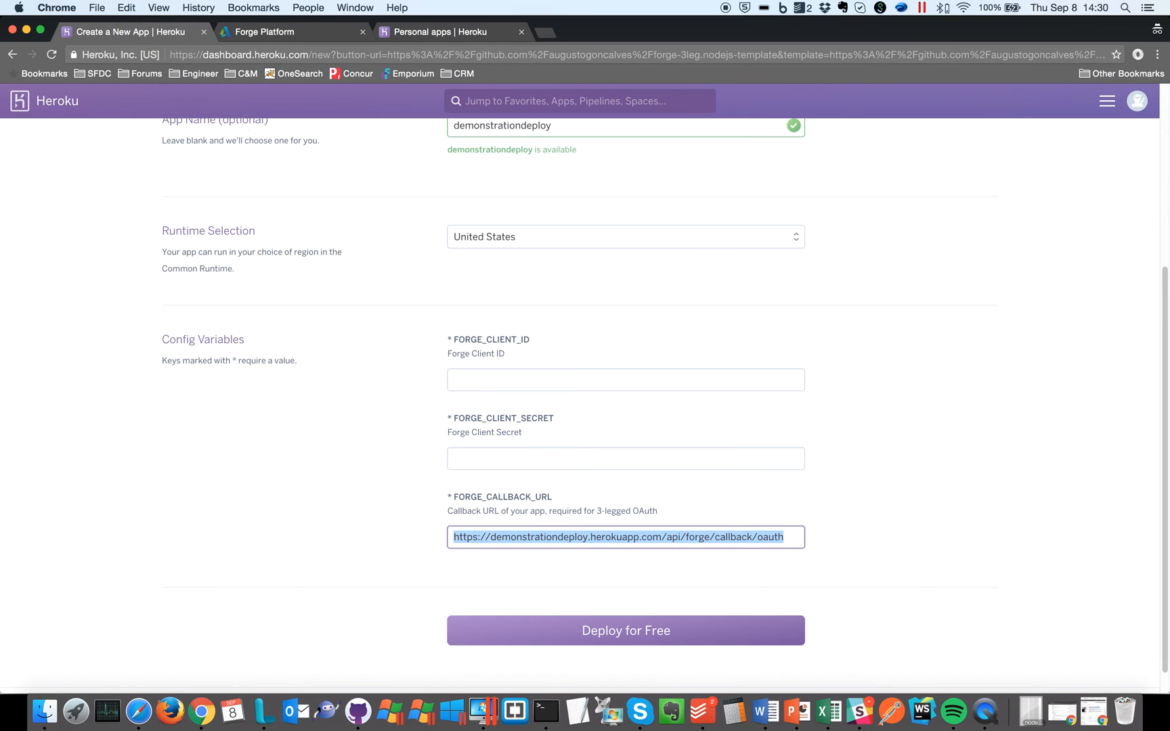
{"action": "right_click", "coordinate": [626, 379]}
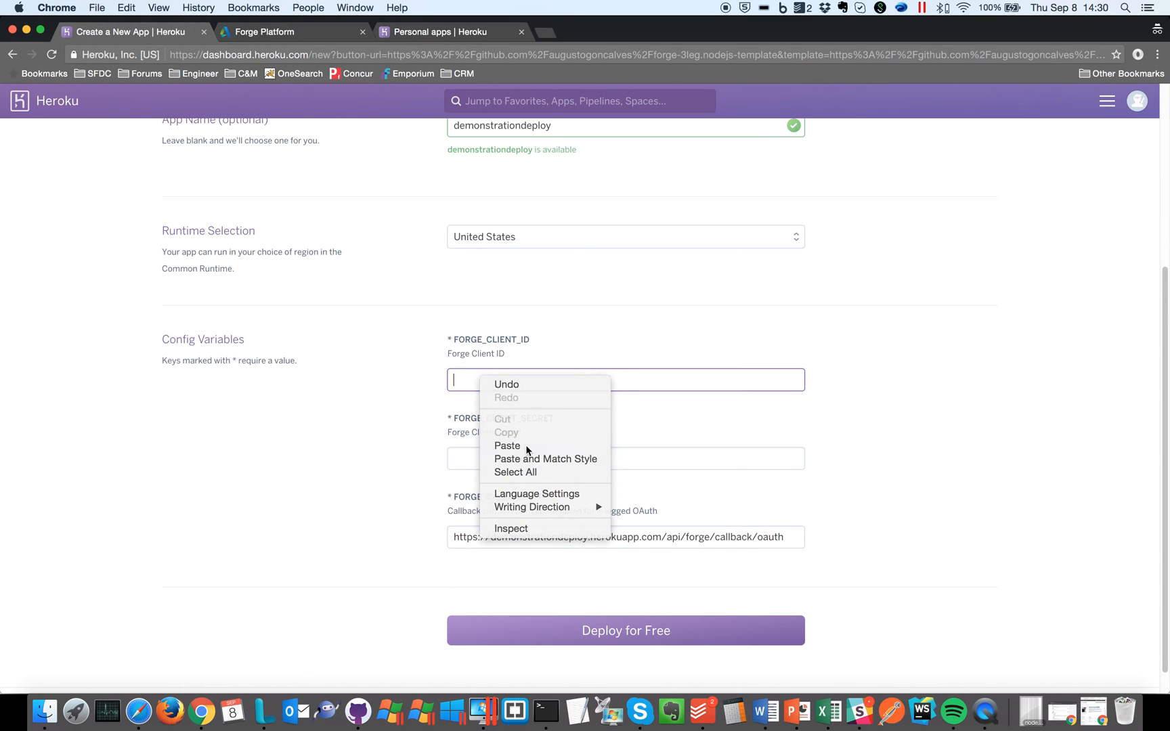
{"action": "left_click", "coordinate": [261, 31]}
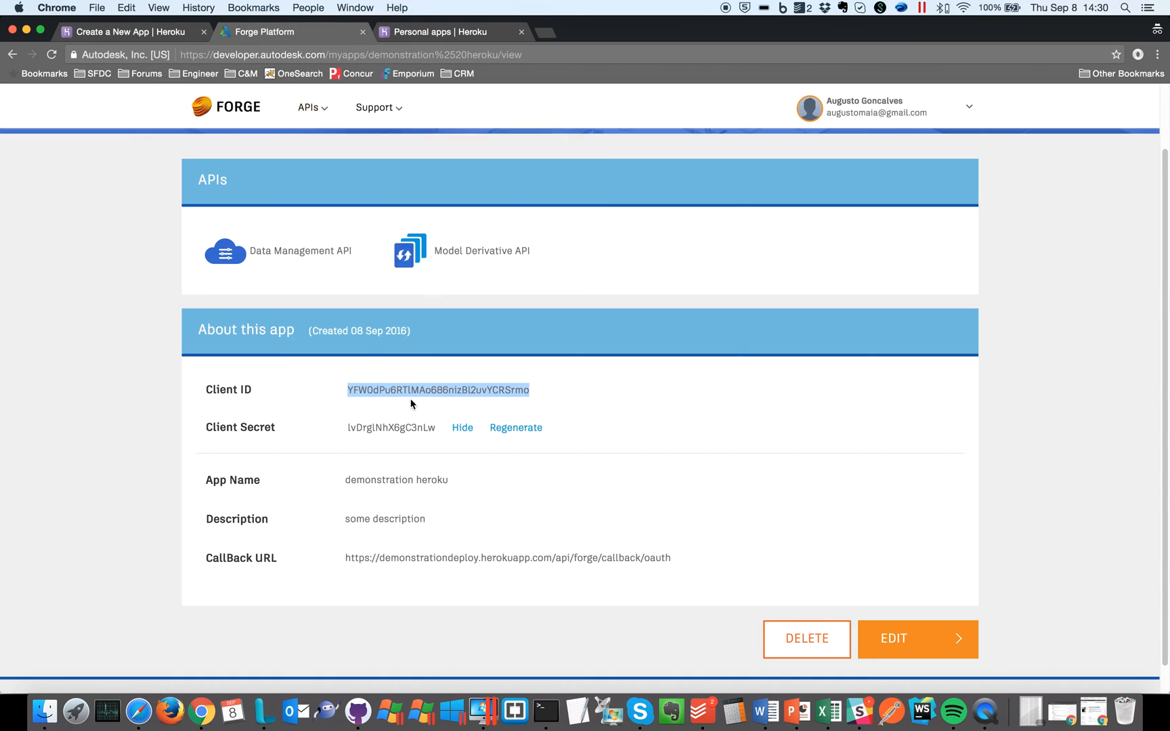
{"action": "right_click", "coordinate": [389, 427]}
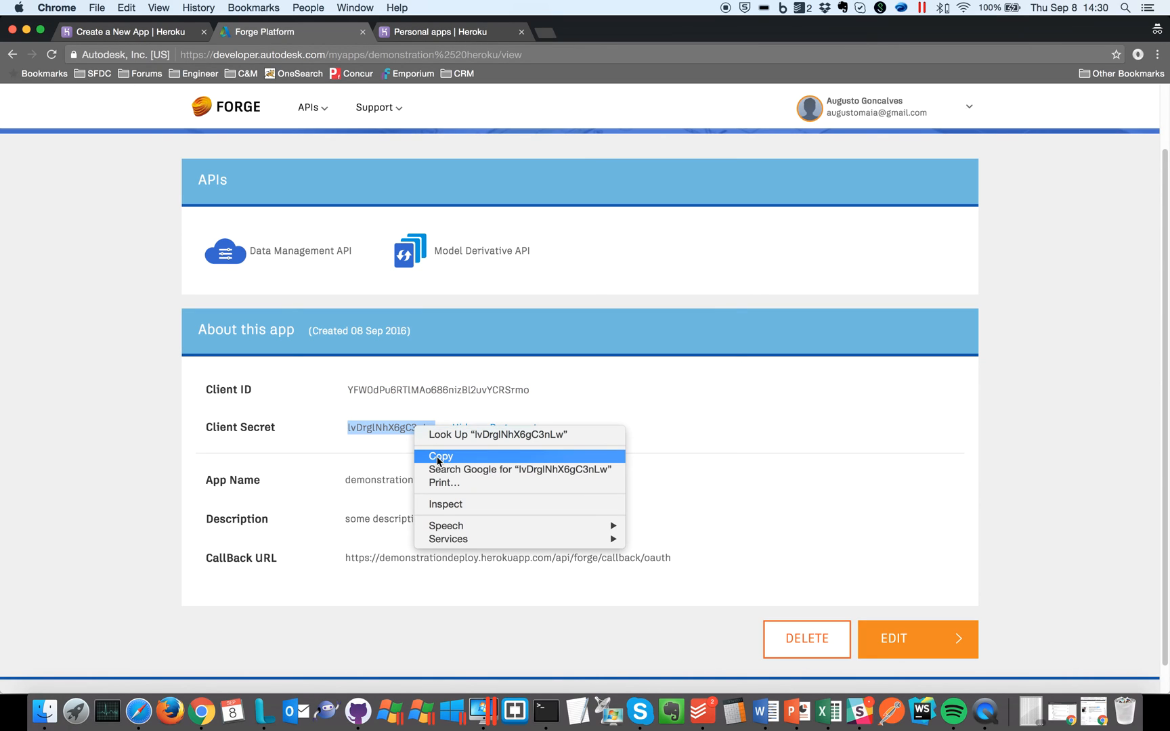
{"action": "left_click", "coordinate": [135, 31]}
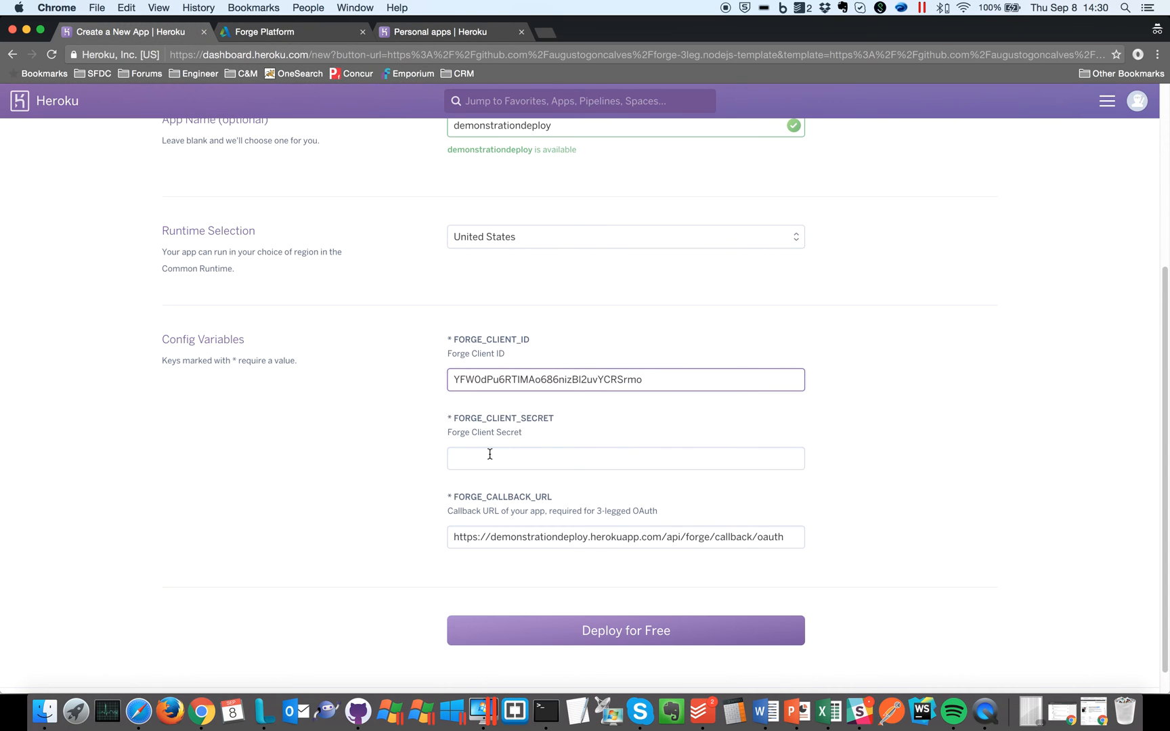
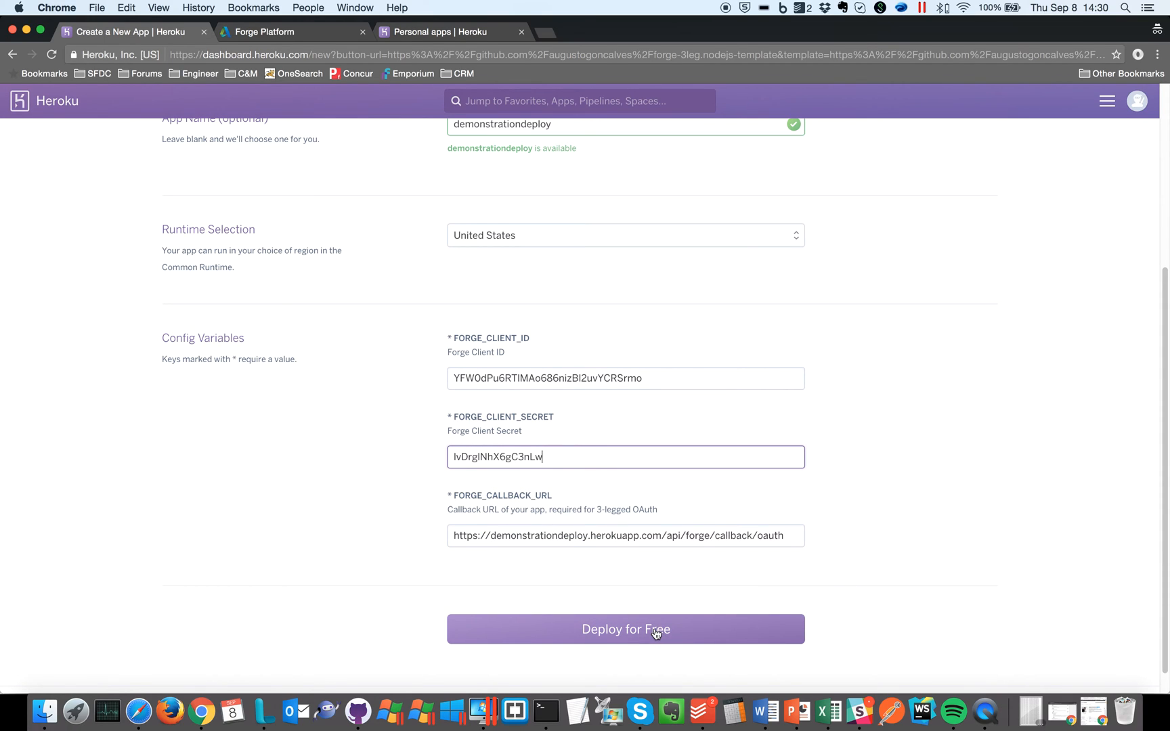
Deploy demonstrationdeploy for free and wait until every build and deploy step succeeds
{"action": "left_click", "coordinate": [626, 629]}
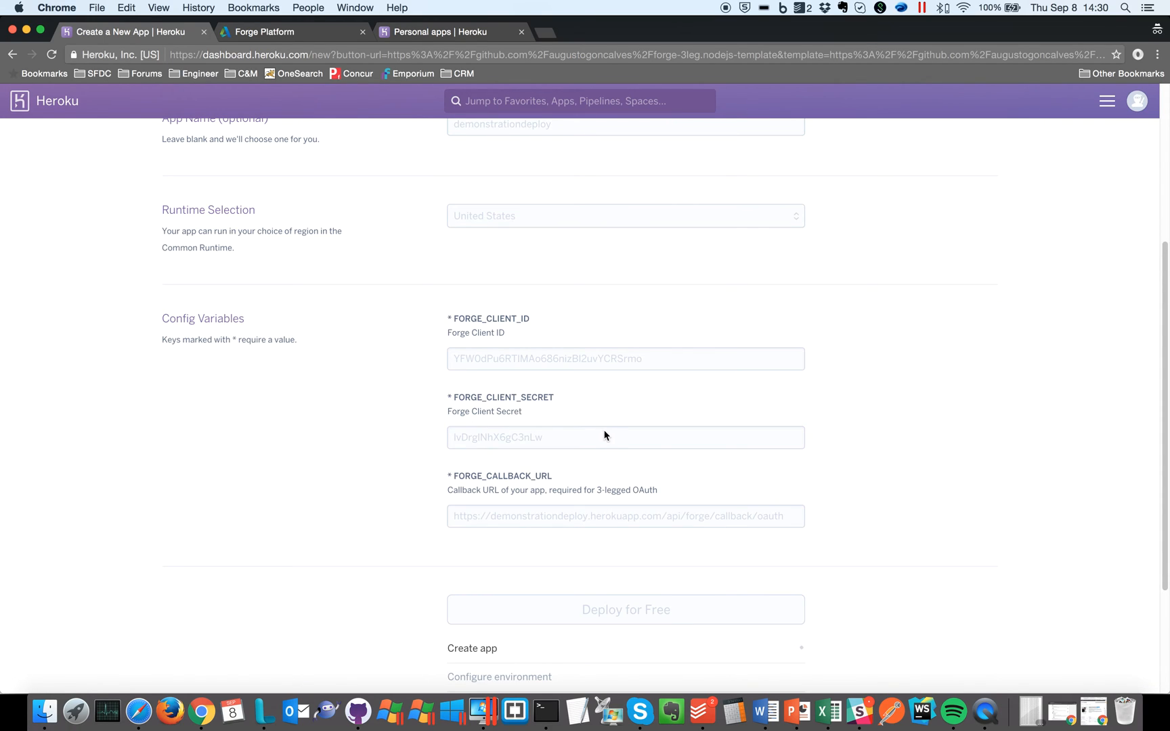
{"action": "scroll", "scroll_direction": "down", "scroll_amount": 3}
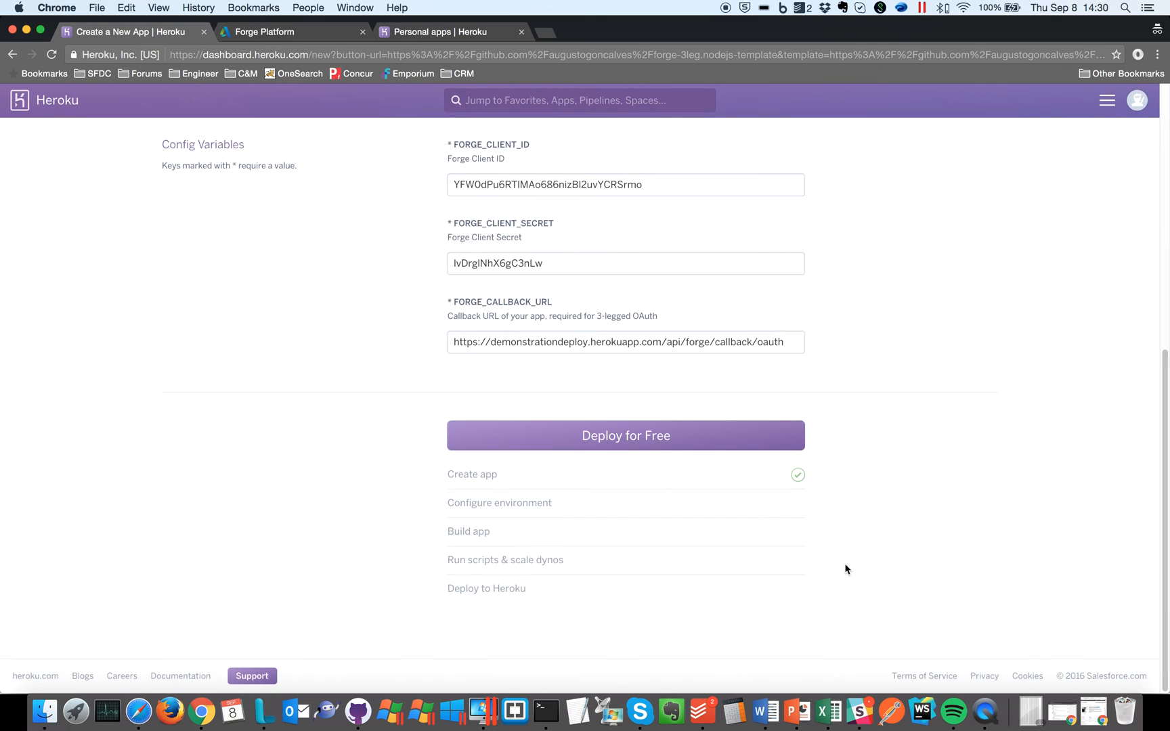
{"action": "left_click", "coordinate": [626, 435]}
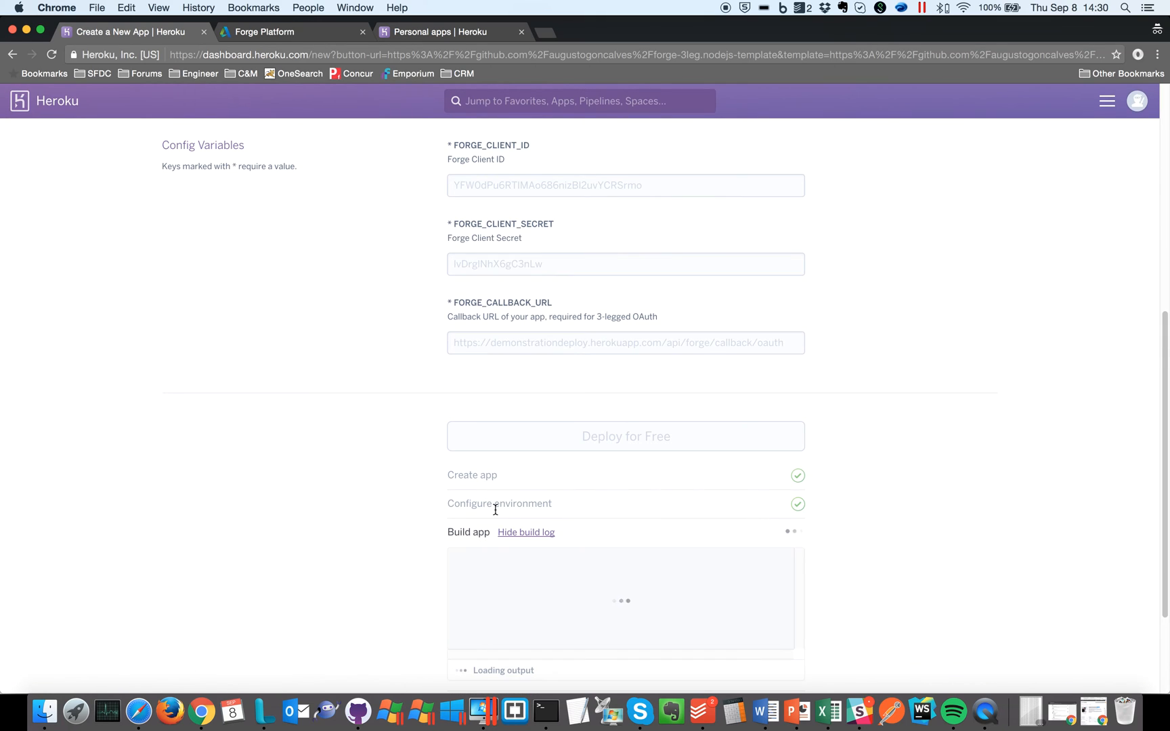
{"action": "scroll", "scroll_direction": "down", "scroll_amount": 3}
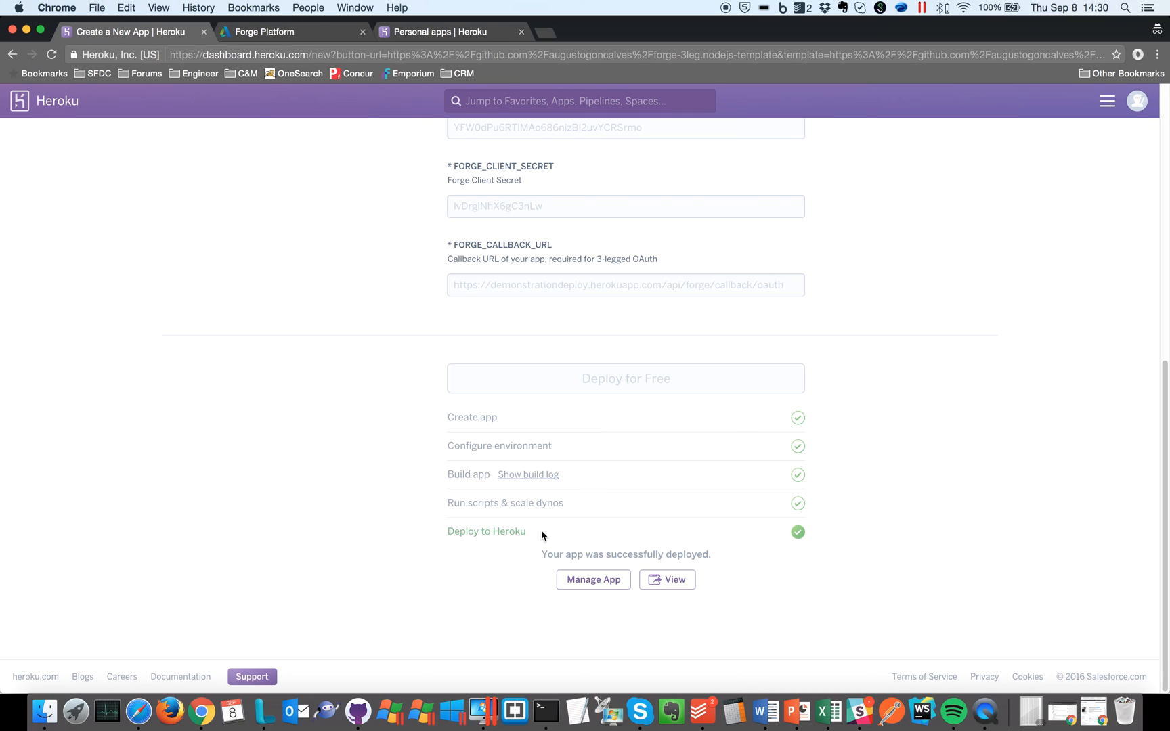
{"action": "mouse_move", "coordinate": [672, 580]}
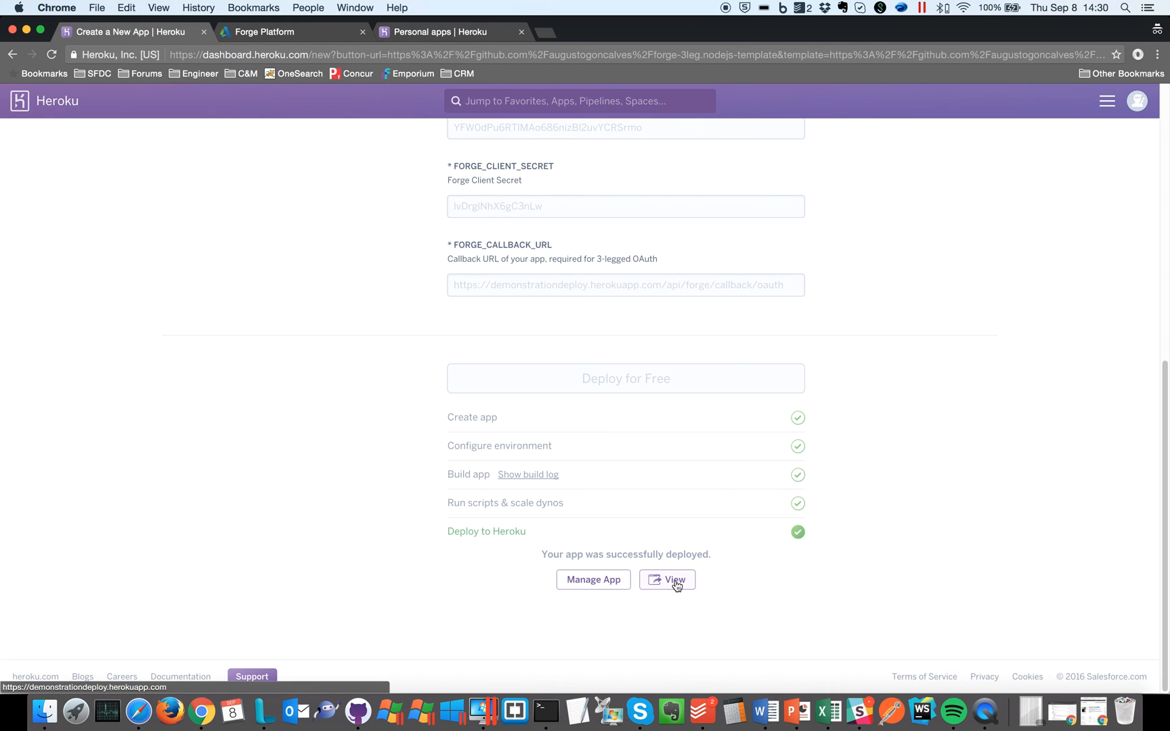
View the live demonstrationdeploy site, sign in, and grant permission on Autodesk's PERMITIR page
{"action": "left_click", "coordinate": [666, 579]}
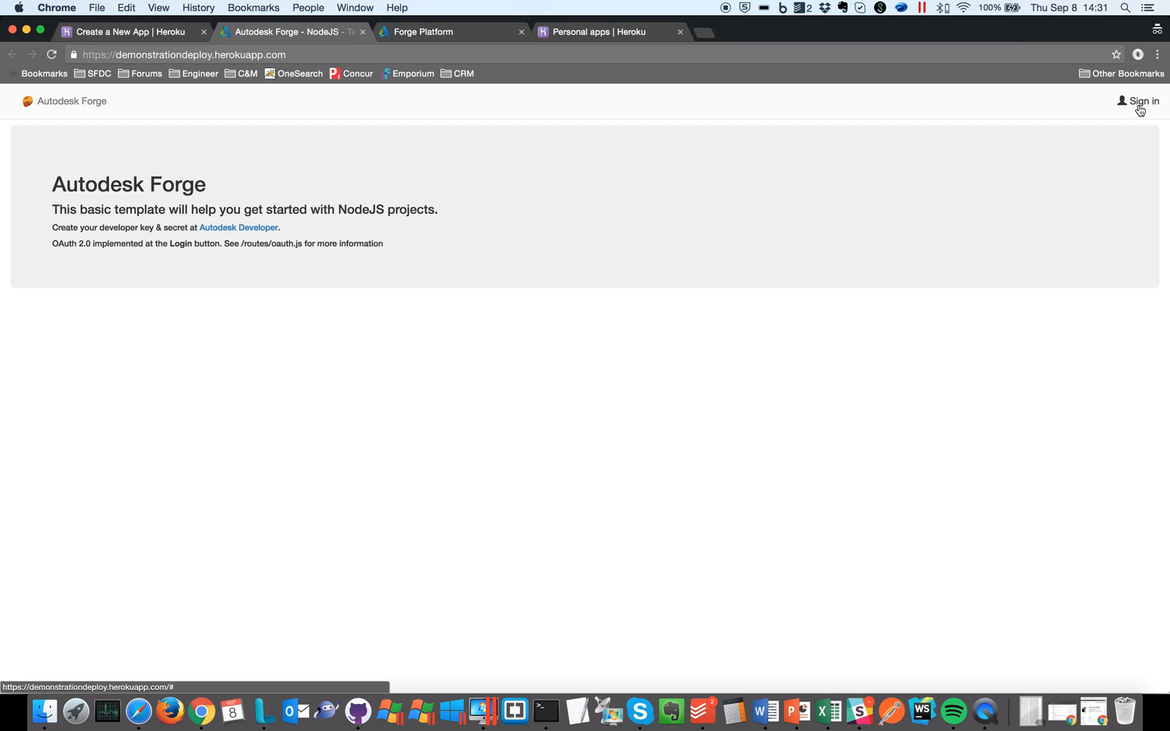
{"action": "left_click", "coordinate": [1141, 101]}
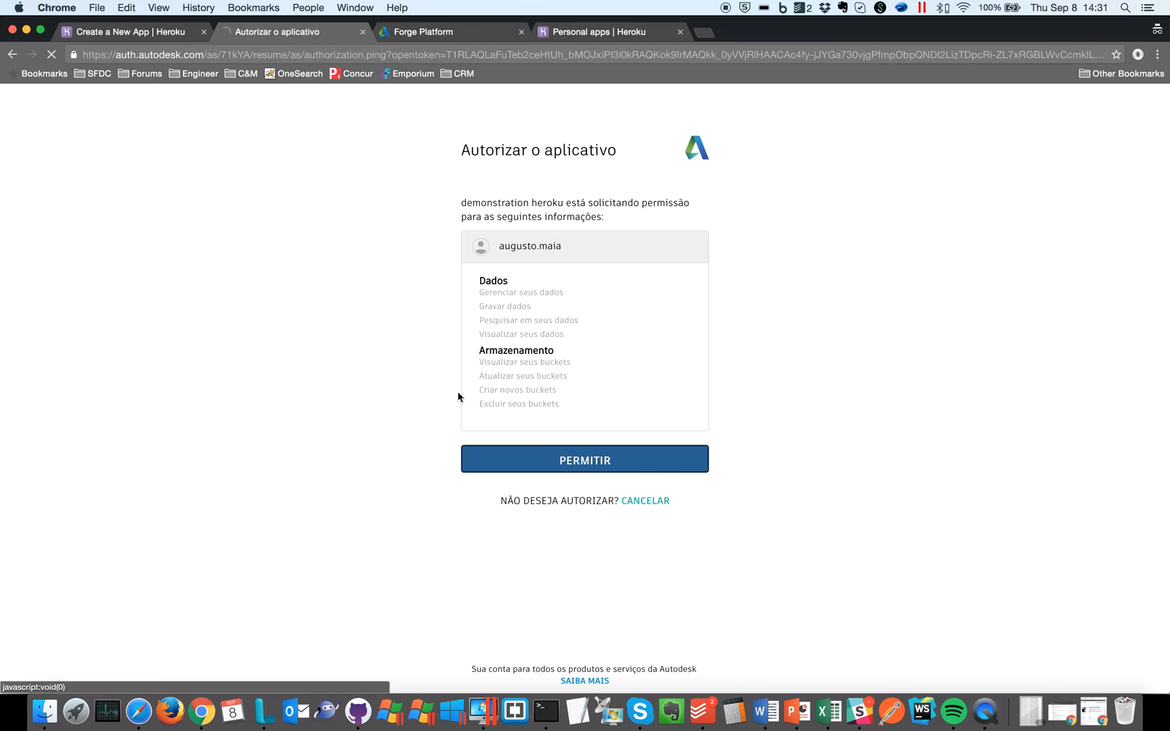
{"action": "left_click", "coordinate": [585, 459]}
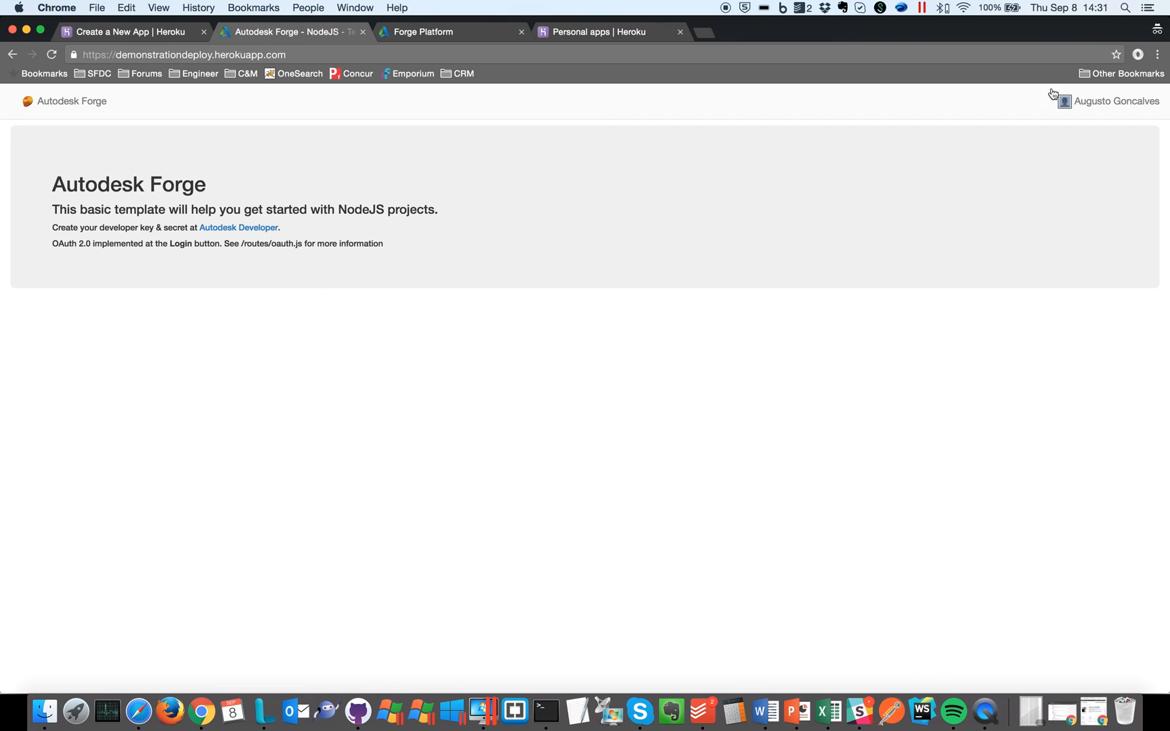
{"action": "mouse_move", "coordinate": [335, 100]}
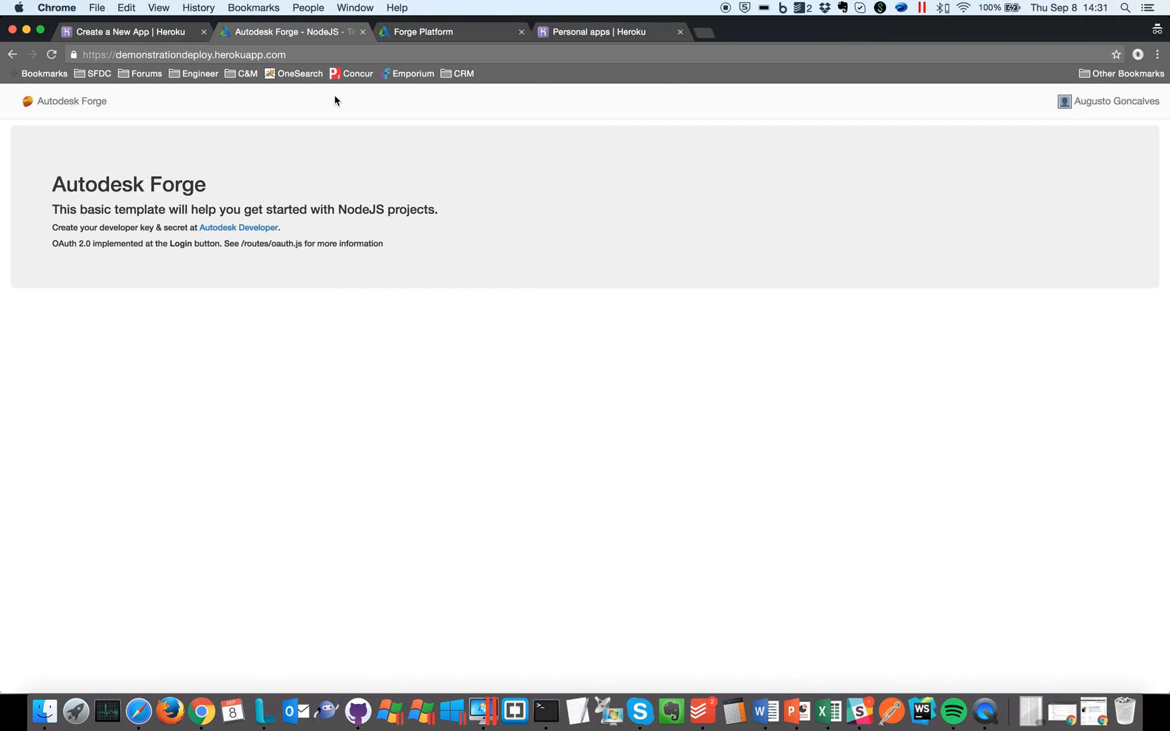